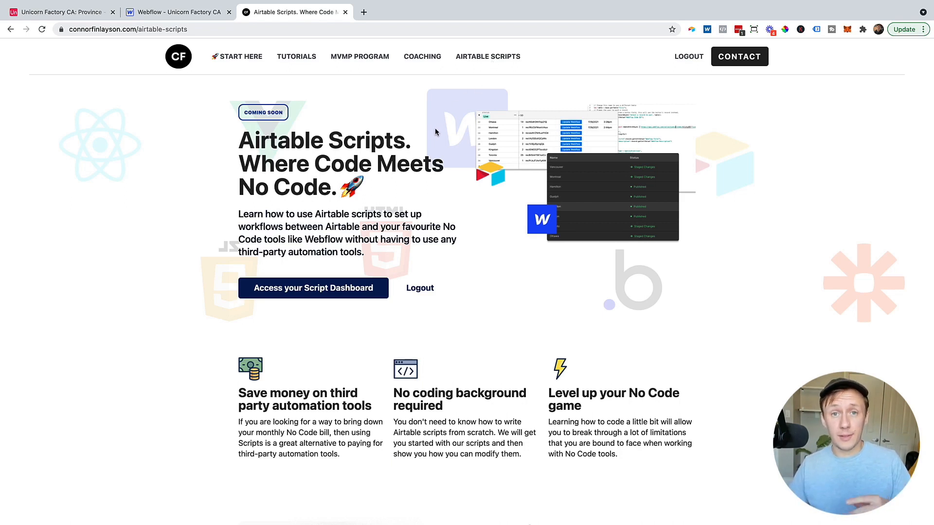
mouse_move(235, 259)
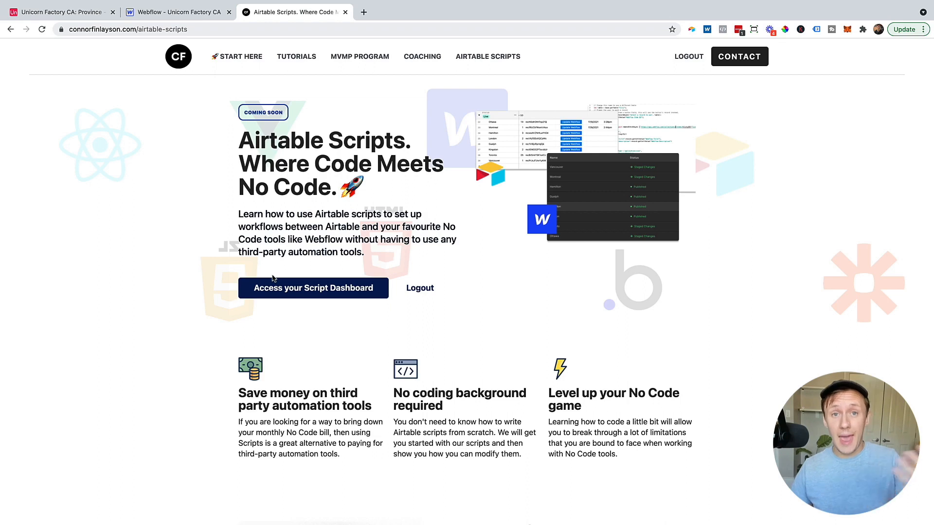
Open the Script Dashboard and browse to the Webflow CMS item delete script.
click(313, 288)
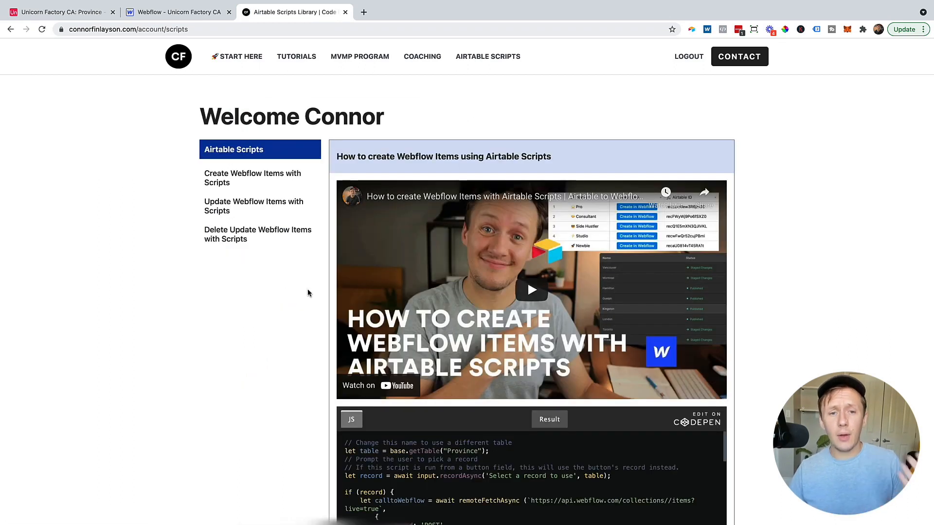
scroll(down, 3)
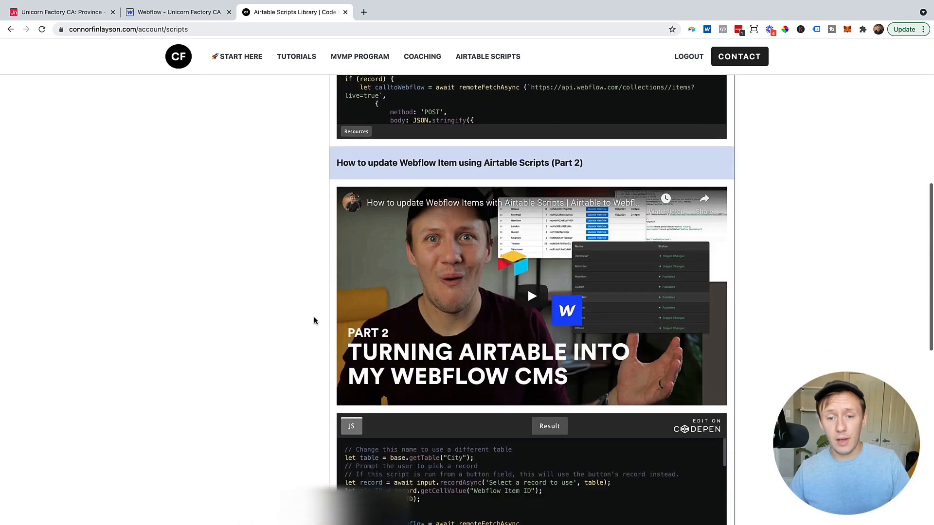
scroll(down, 3)
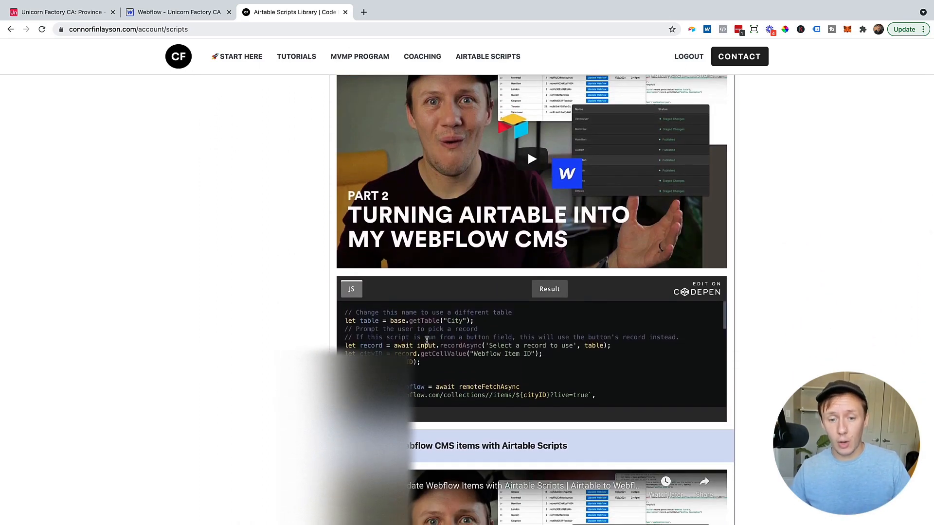
scroll(down, 3)
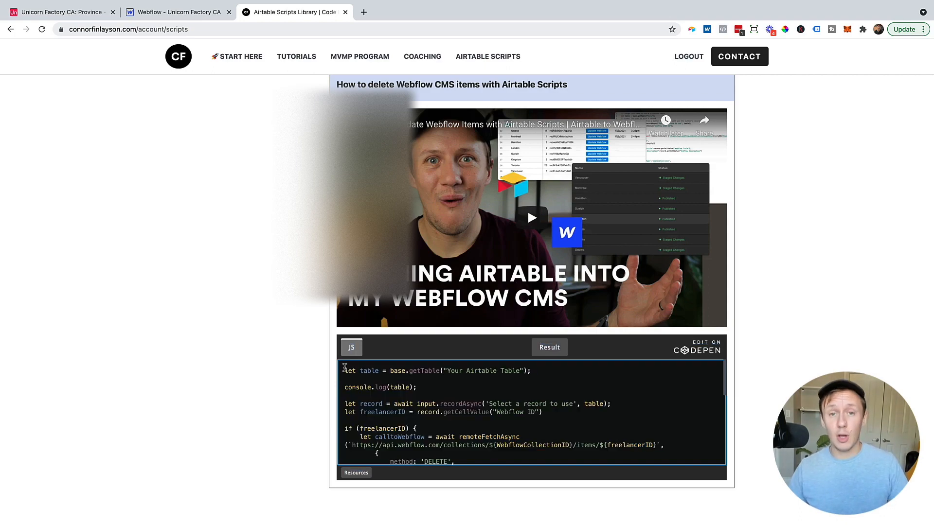
click(59, 12)
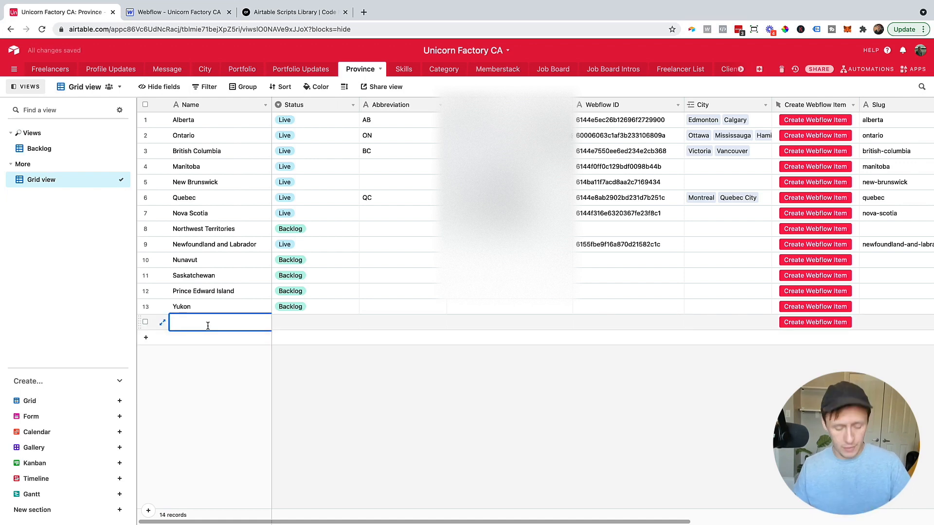
Add a 'Test Province' record and create its Webflow item with its button.
text(Test P)
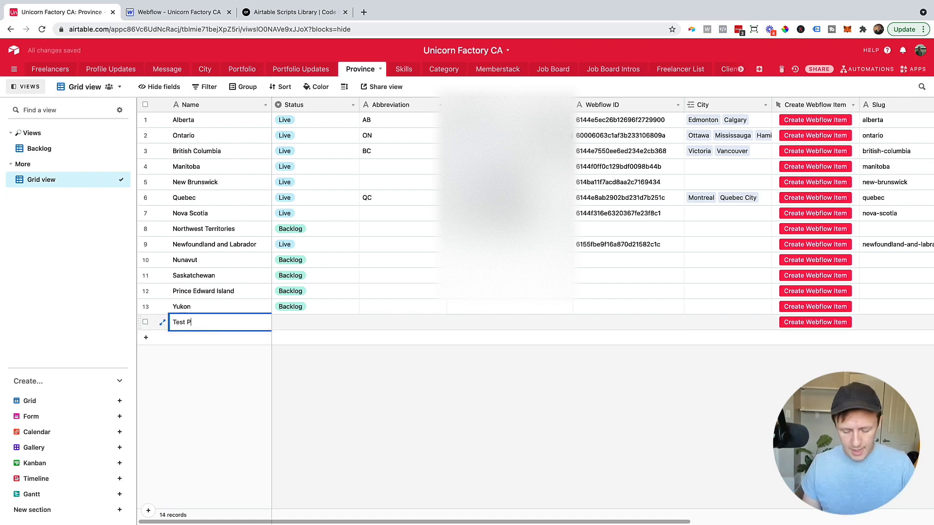
text(rovince)
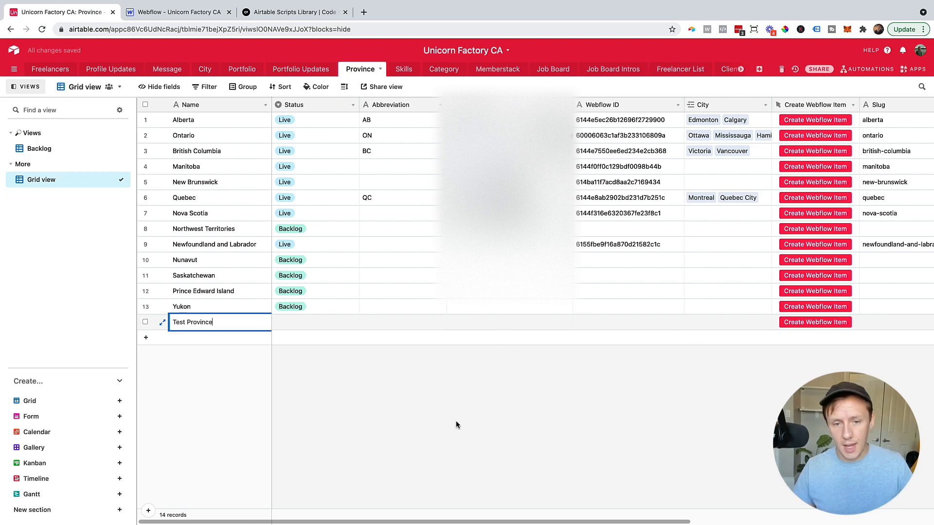
click(316, 321)
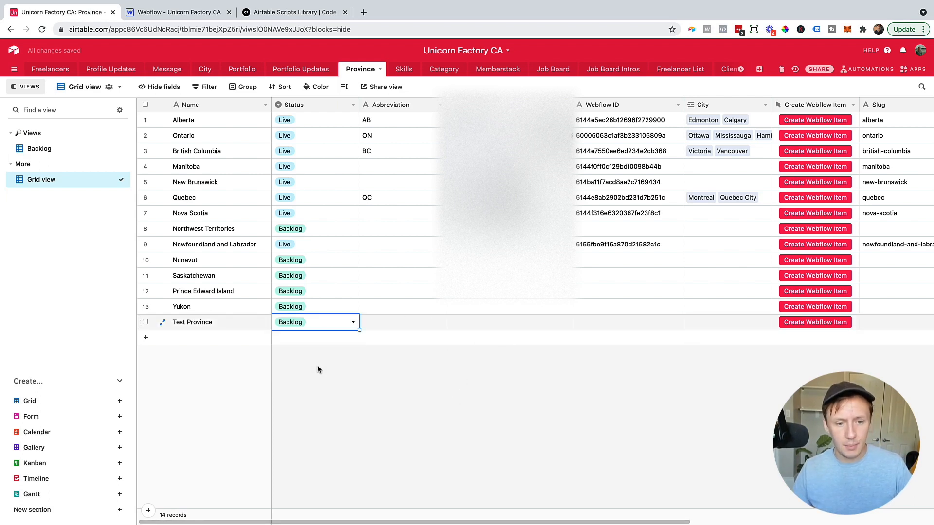
scroll(right, 3)
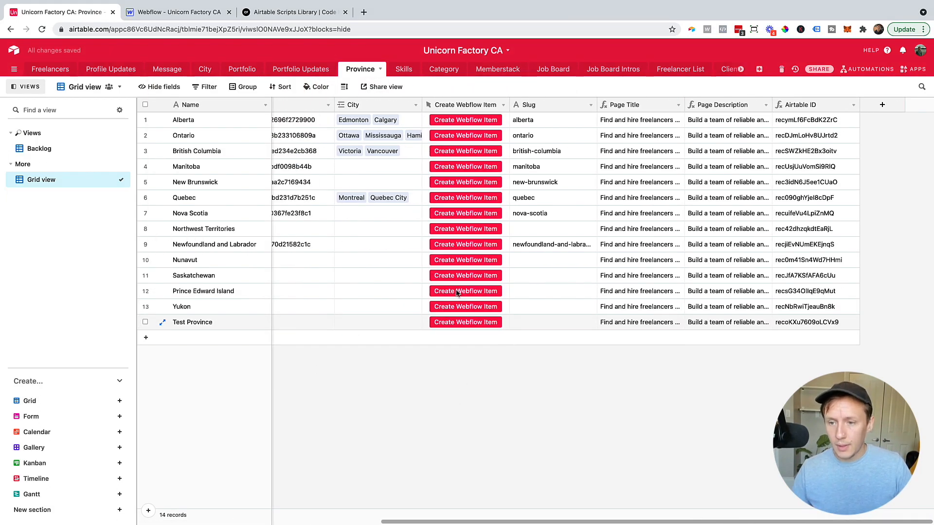
scroll(right, 3)
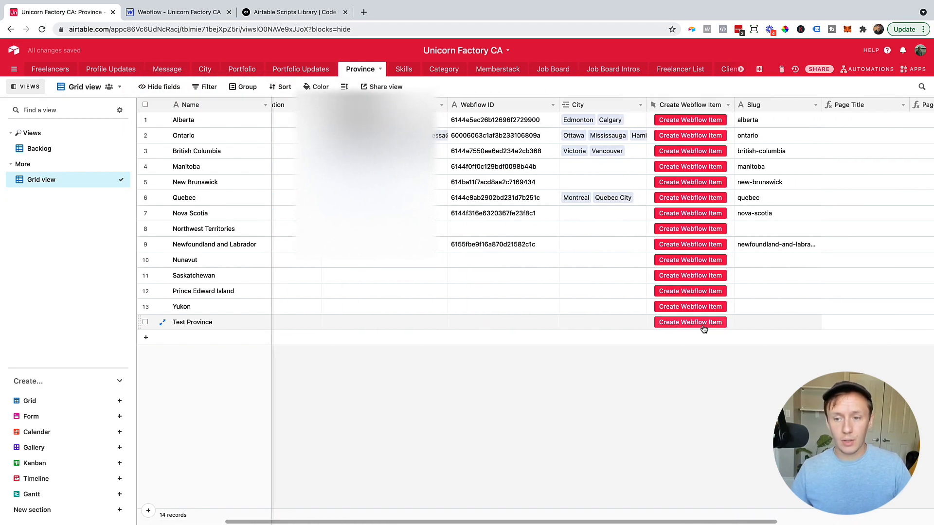
click(690, 322)
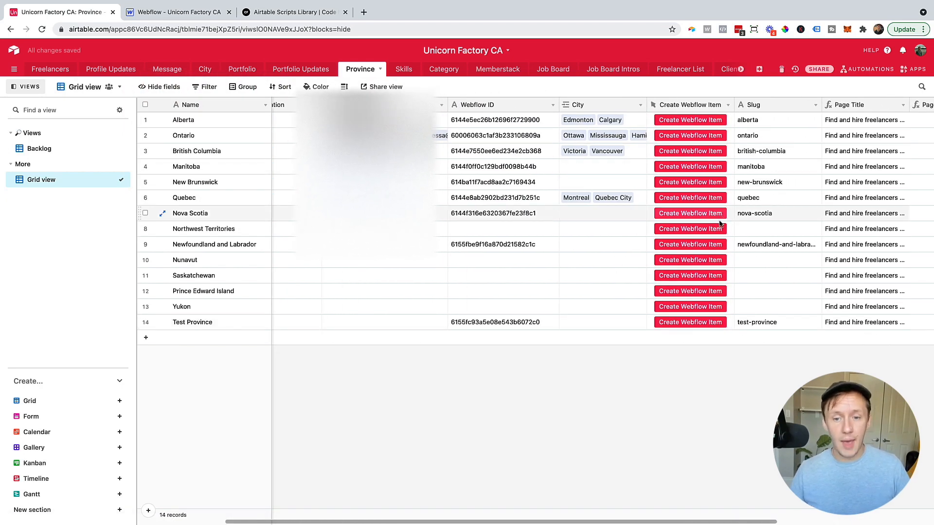
click(176, 12)
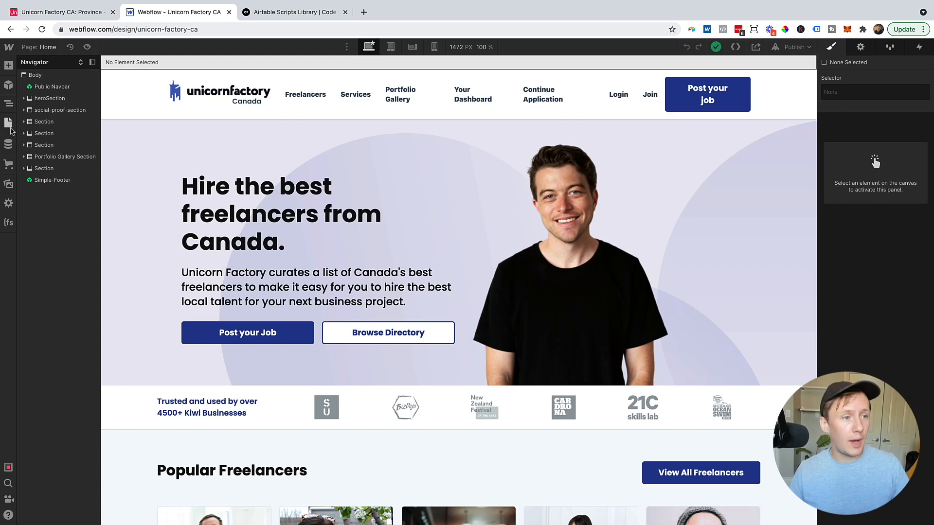
Reload the Webflow Provinces collection and open the published Test Province item.
click(8, 144)
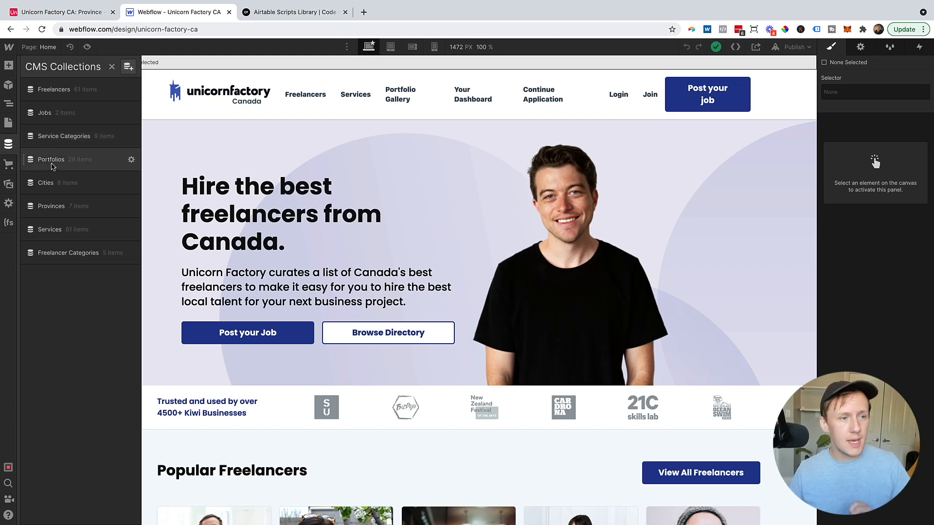
click(51, 207)
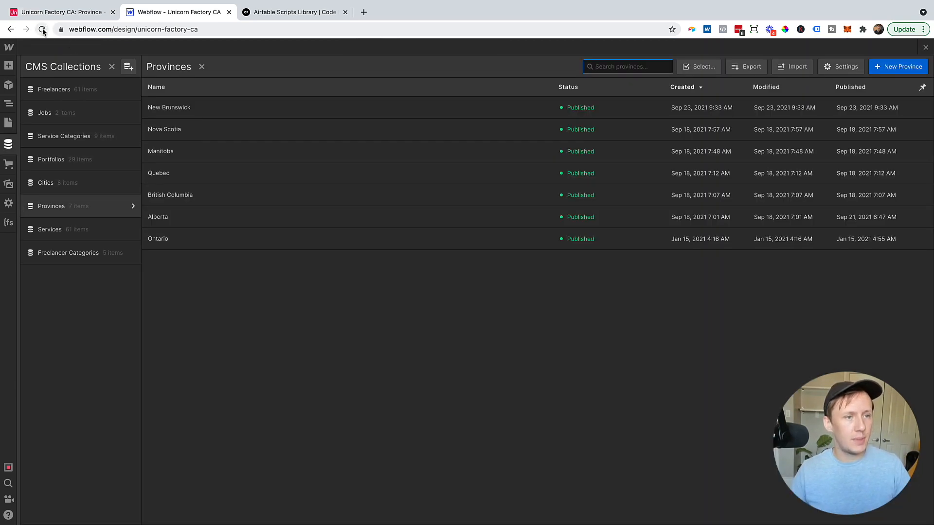
click(42, 29)
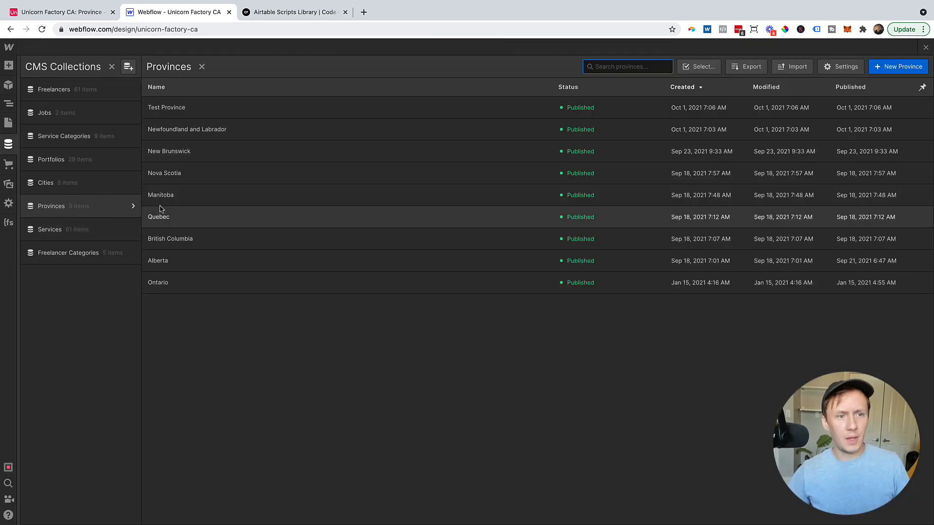
click(167, 107)
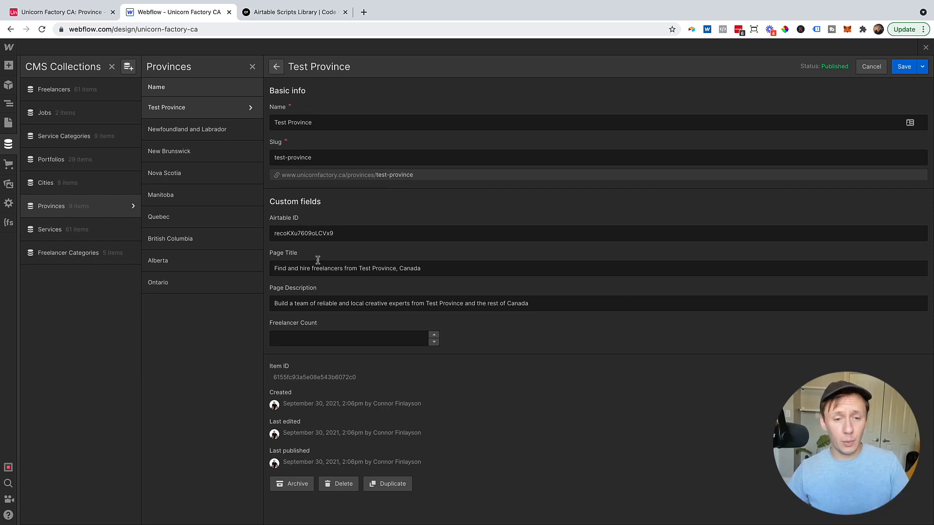
mouse_move(318, 263)
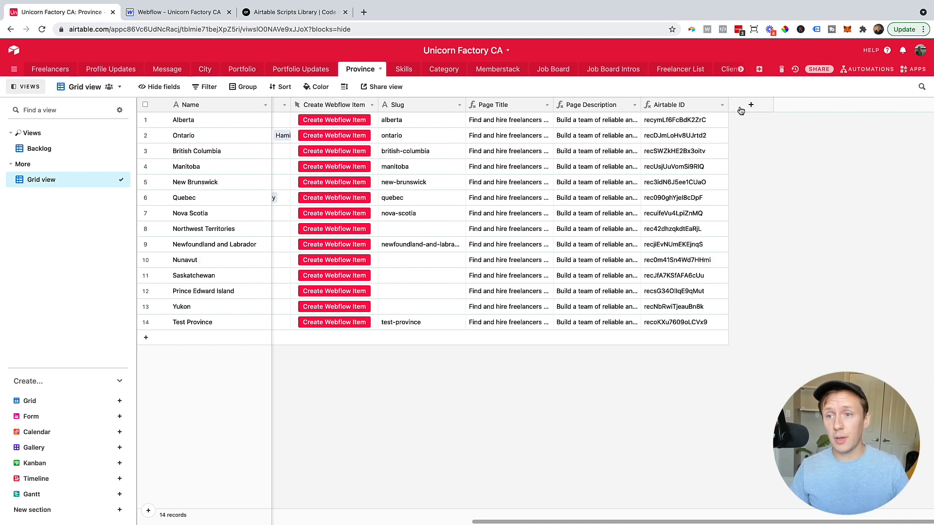
Add a button field labelled 'Delete' to the Province table.
click(750, 104)
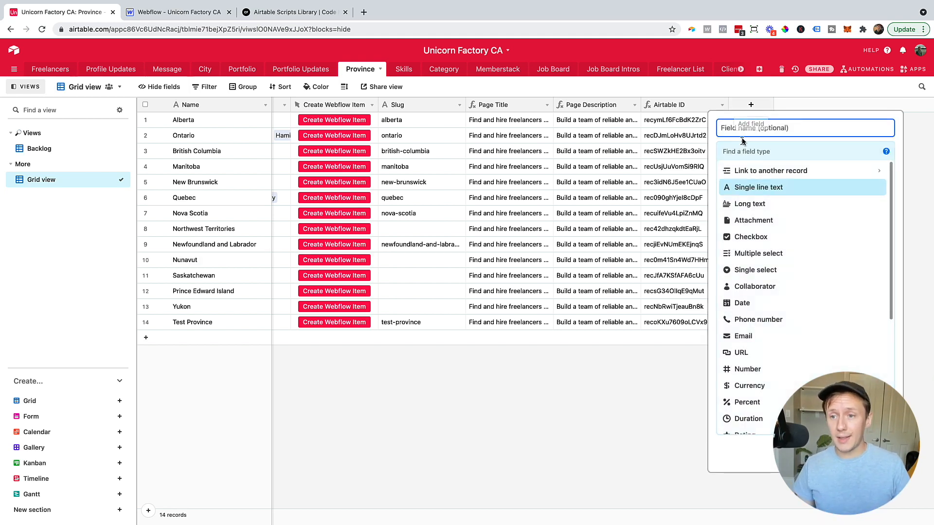
text(But)
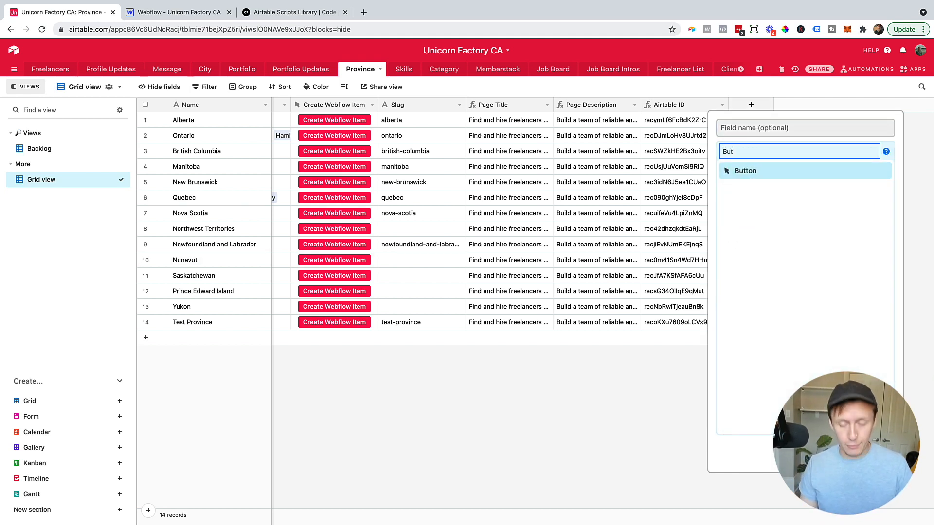
click(744, 171)
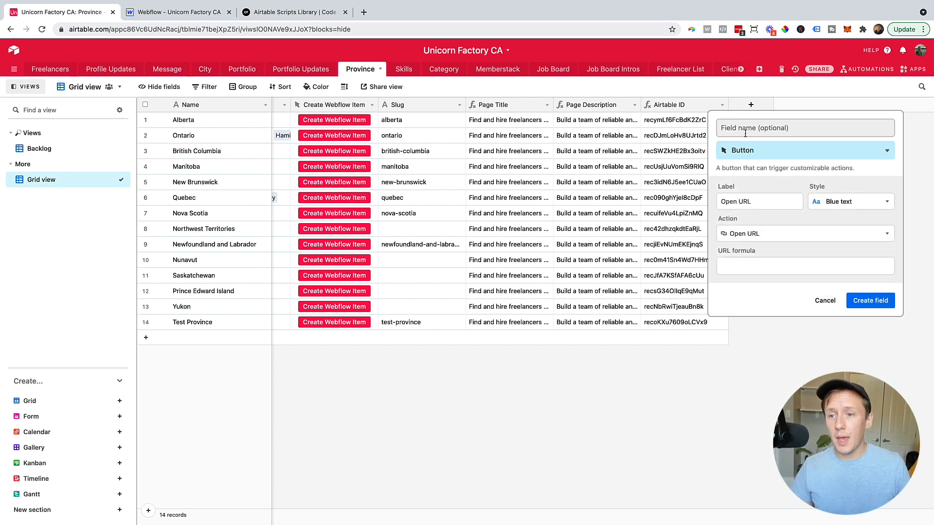
text(Delete)
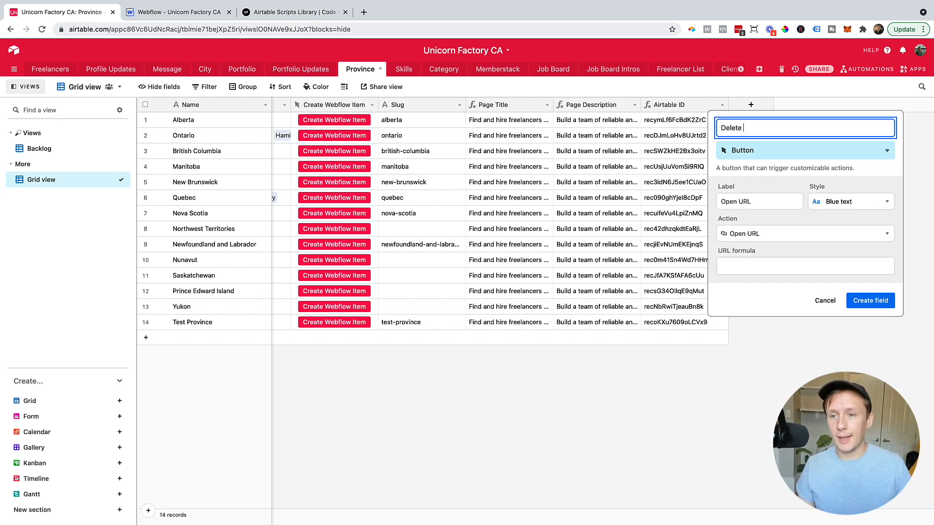
click(849, 202)
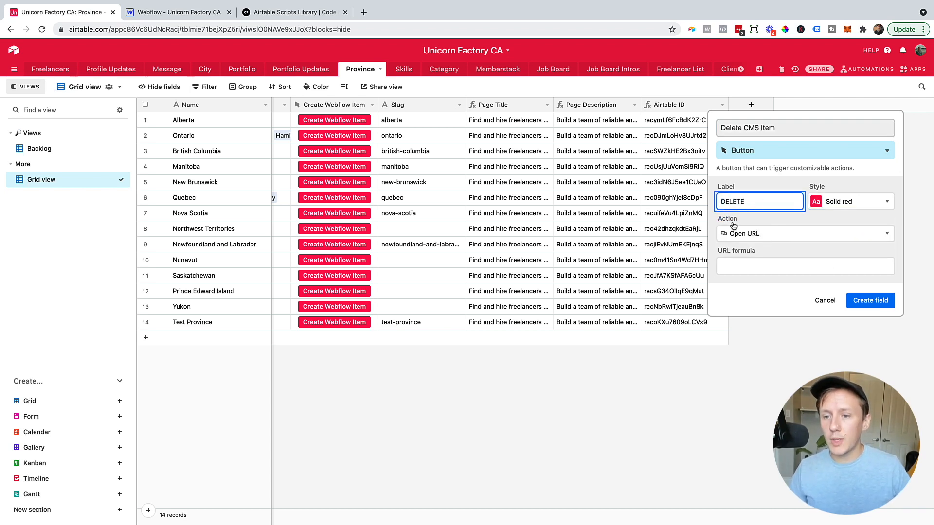
Set the button action to run a script from the Scripts dashboard.
click(804, 233)
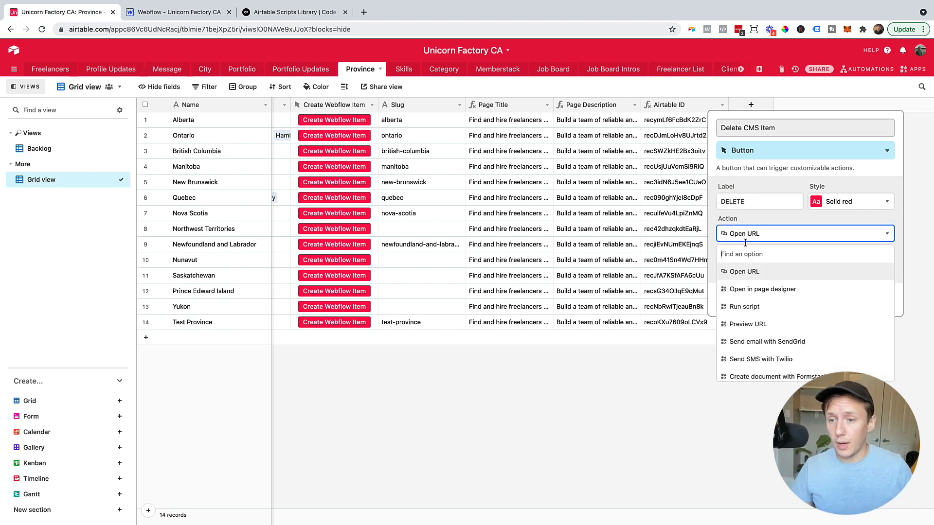
click(744, 306)
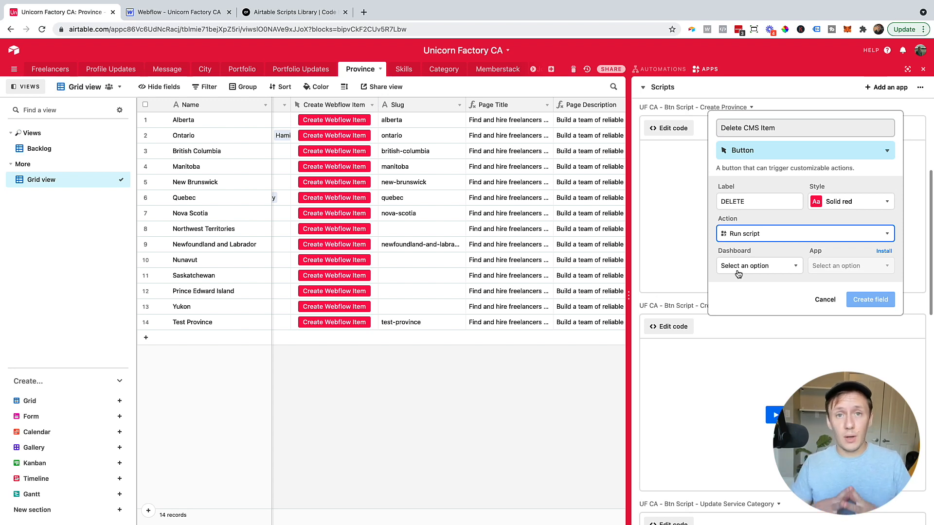
click(757, 265)
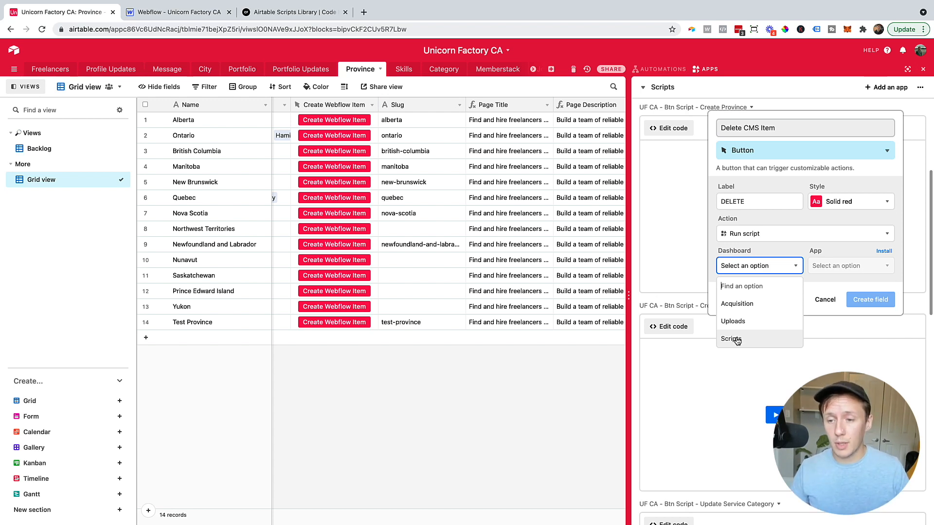
click(731, 339)
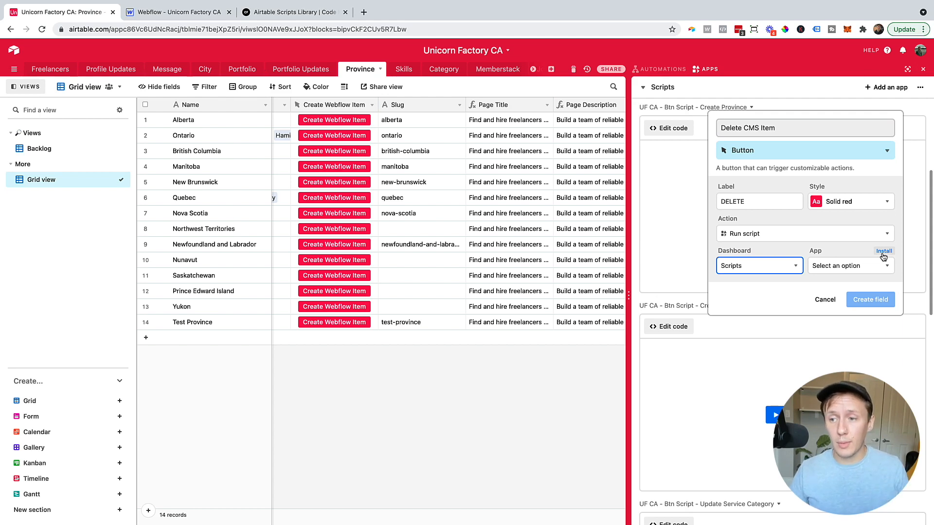
click(884, 251)
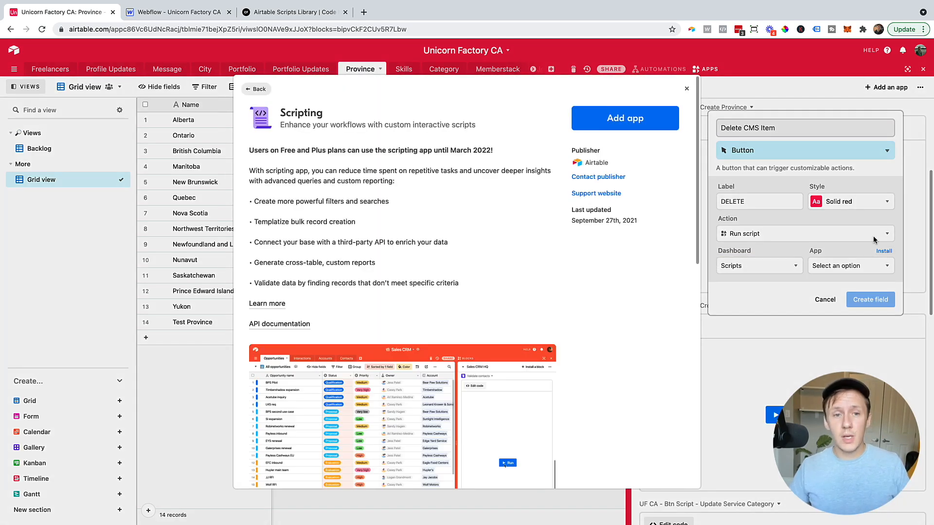
Add Scripting app 'UF CA - Delete Btn - Province' and create the DELETE field using it.
click(624, 118)
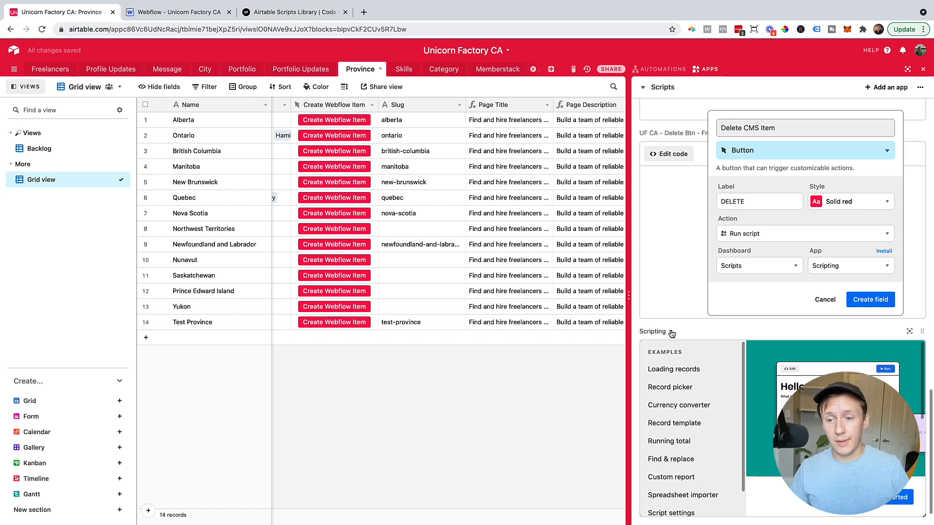
click(672, 332)
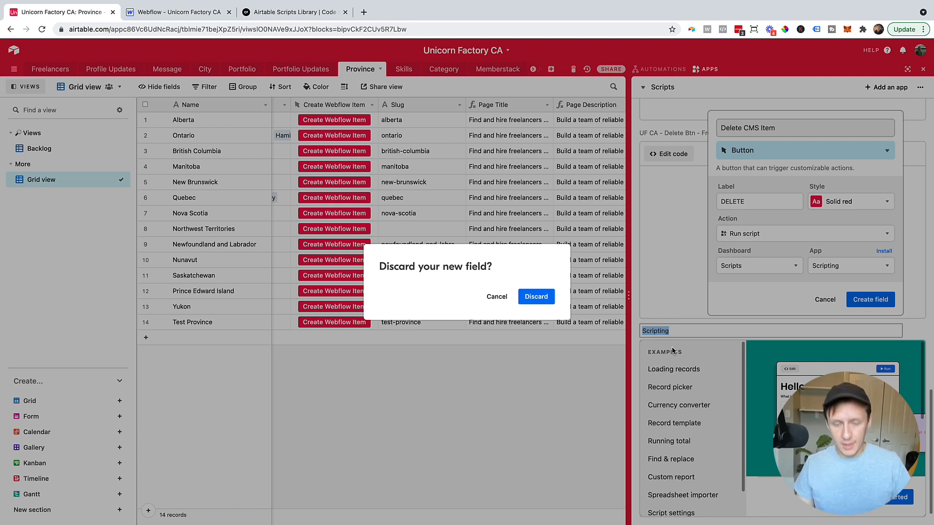
text(UF CA - Delete Btn - Province)
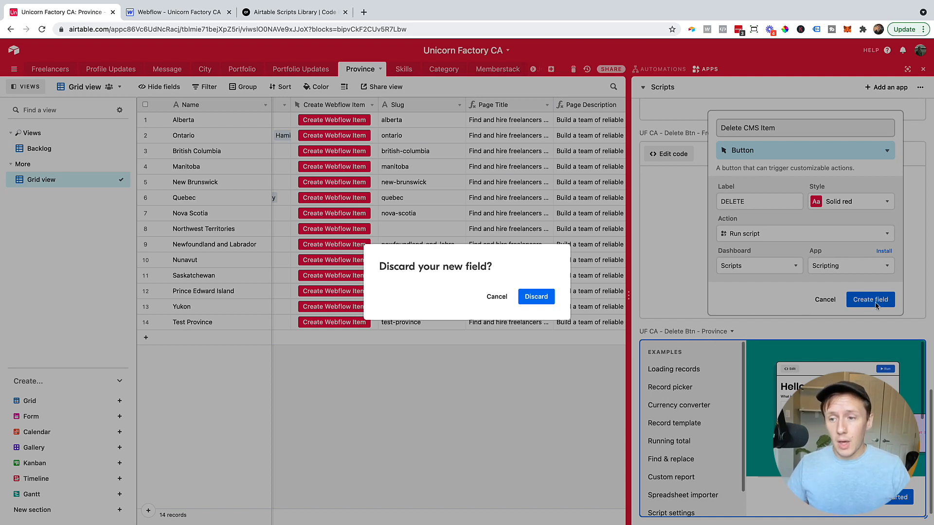
click(535, 297)
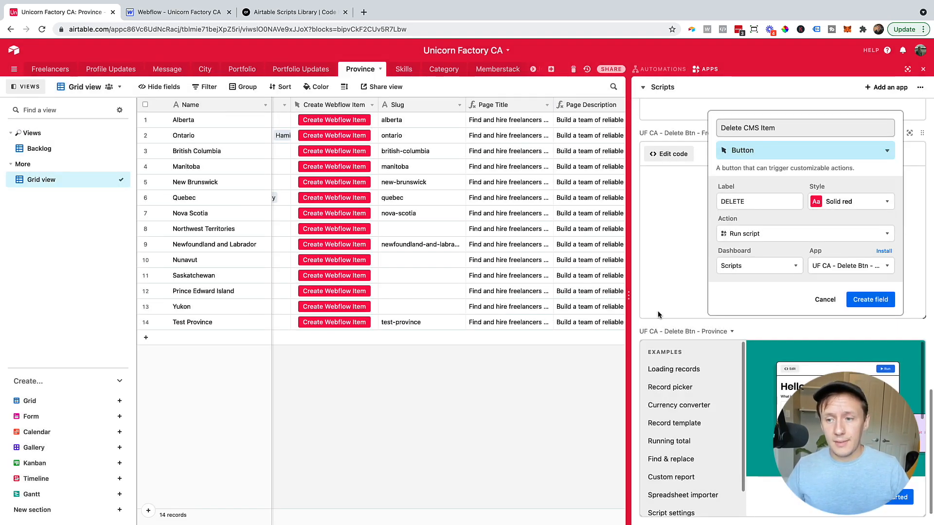
click(870, 299)
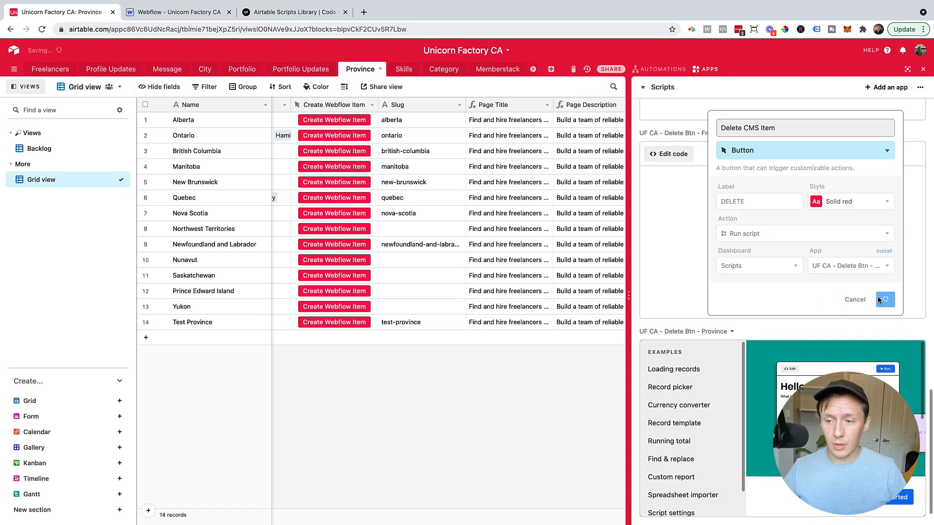
Replace the script's sample code with the copied Webflow delete-item script.
click(885, 300)
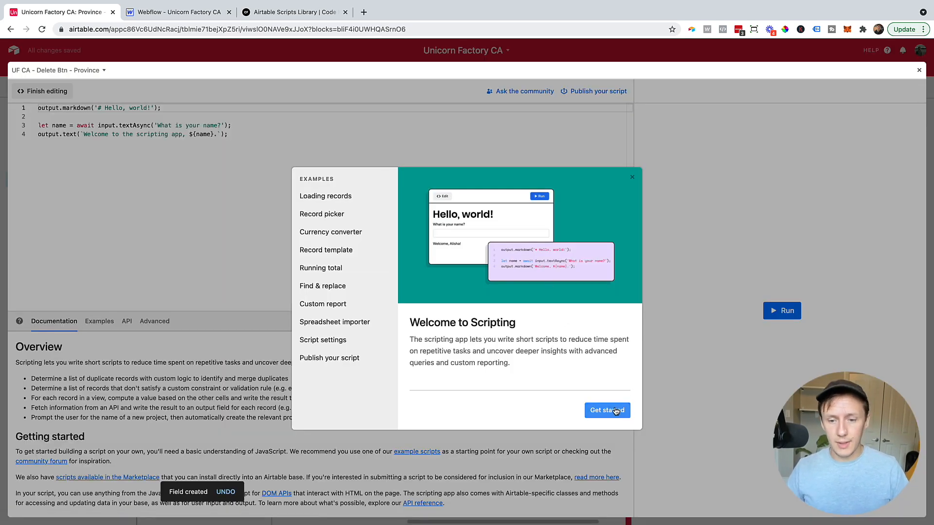
click(607, 411)
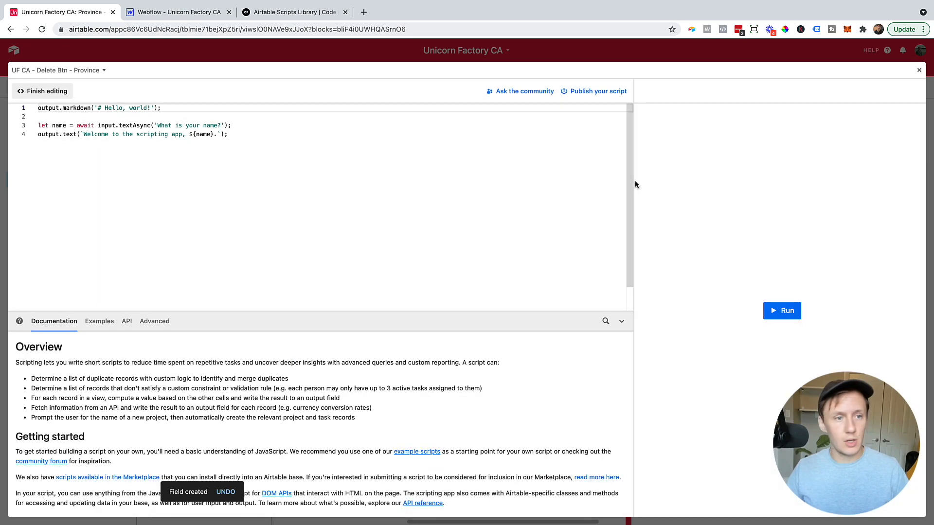
click(209, 125)
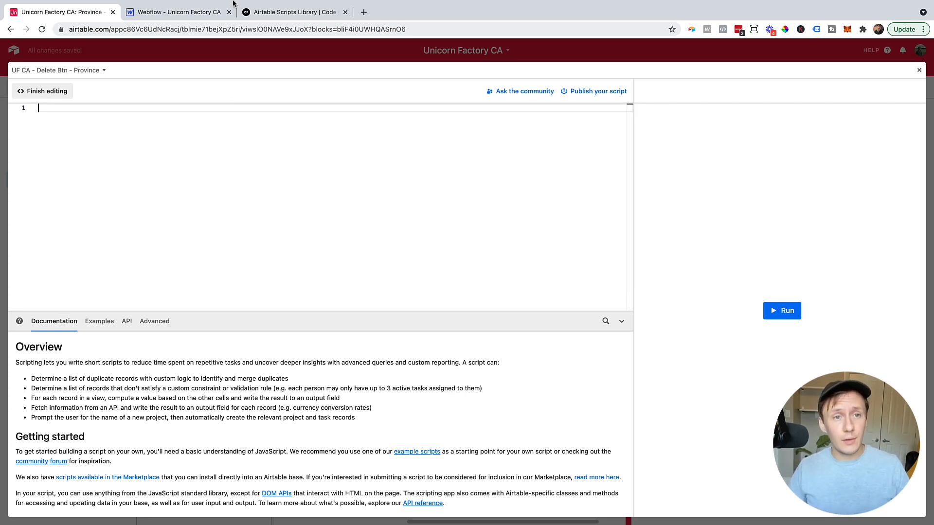
click(292, 11)
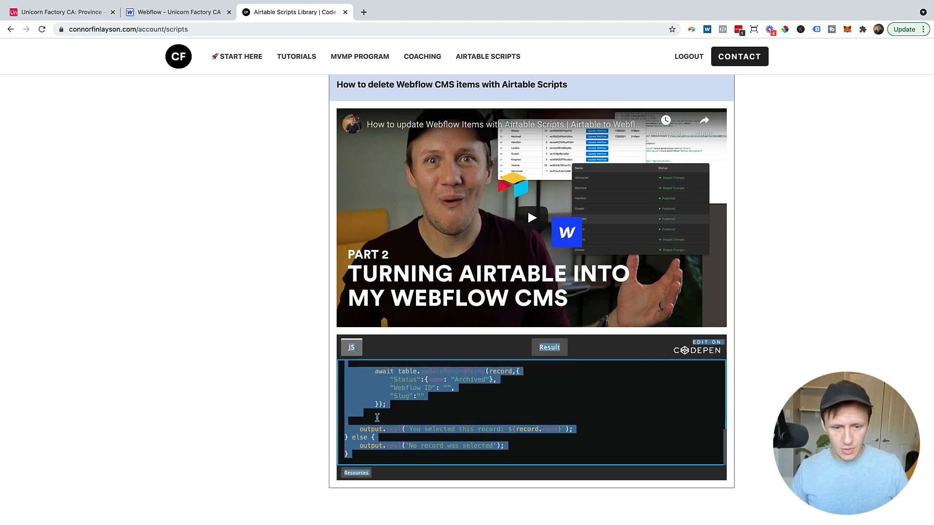
click(59, 12)
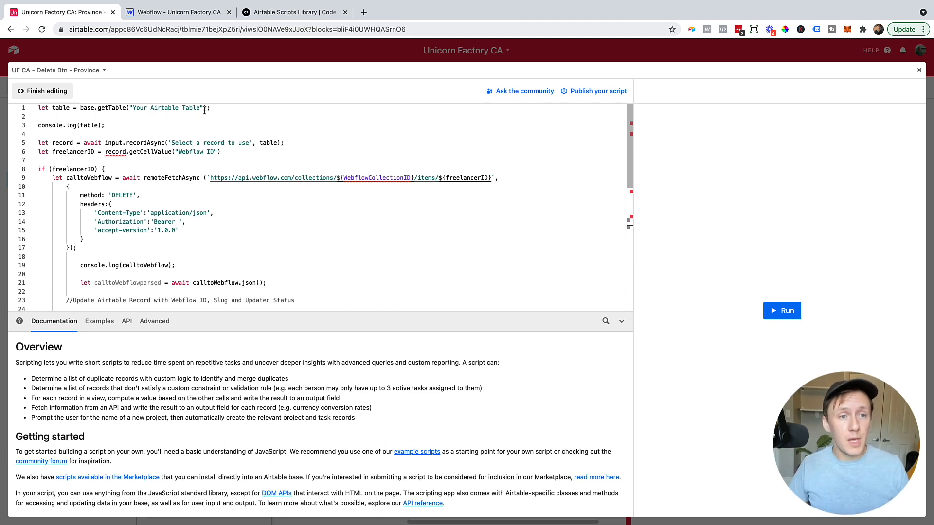
Replace 'Your Airtable Table' in base.getTable with the Province table.
double_click(166, 108)
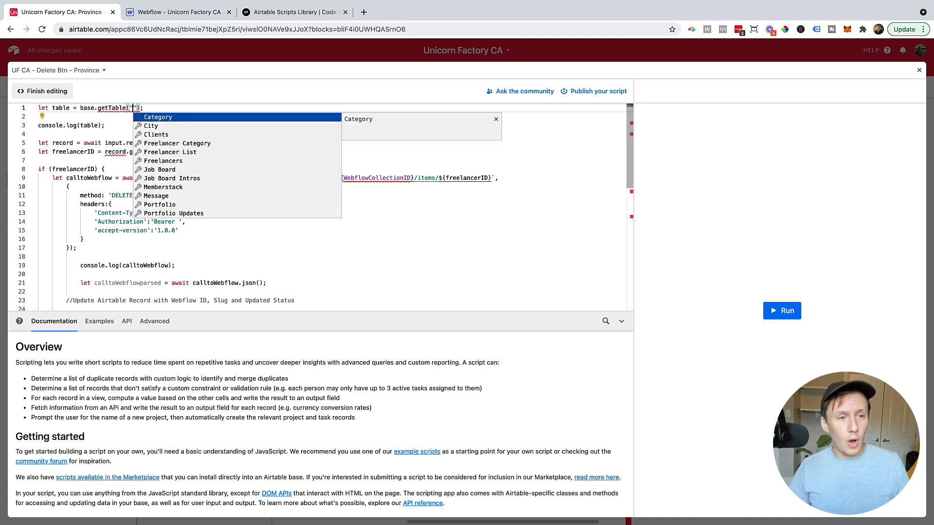
text(Pr)
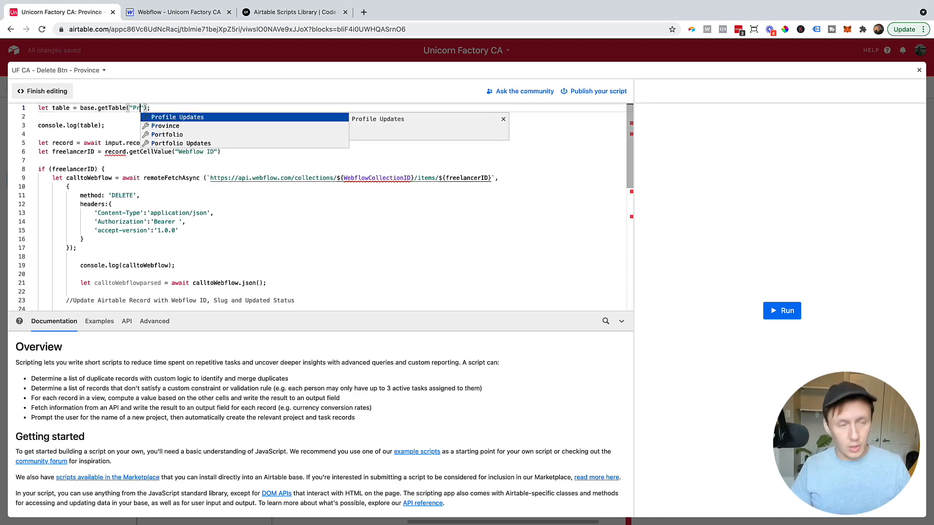
click(165, 126)
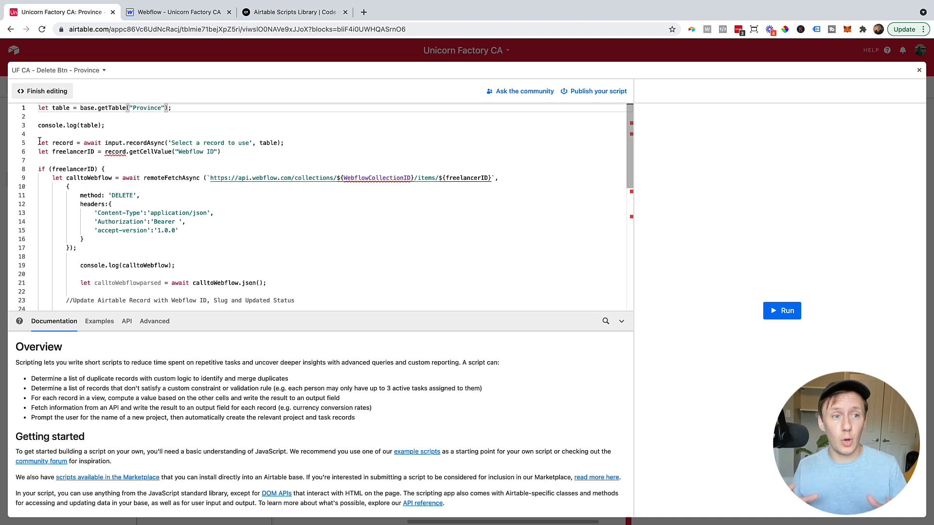
Rename the freelancerID variable on line 6 to provinceID.
double_click(69, 152)
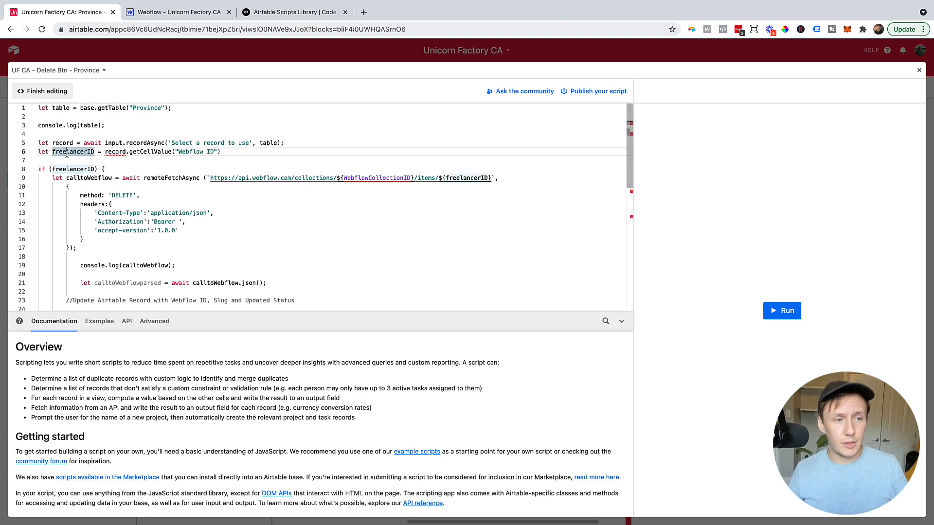
mouse_move(68, 152)
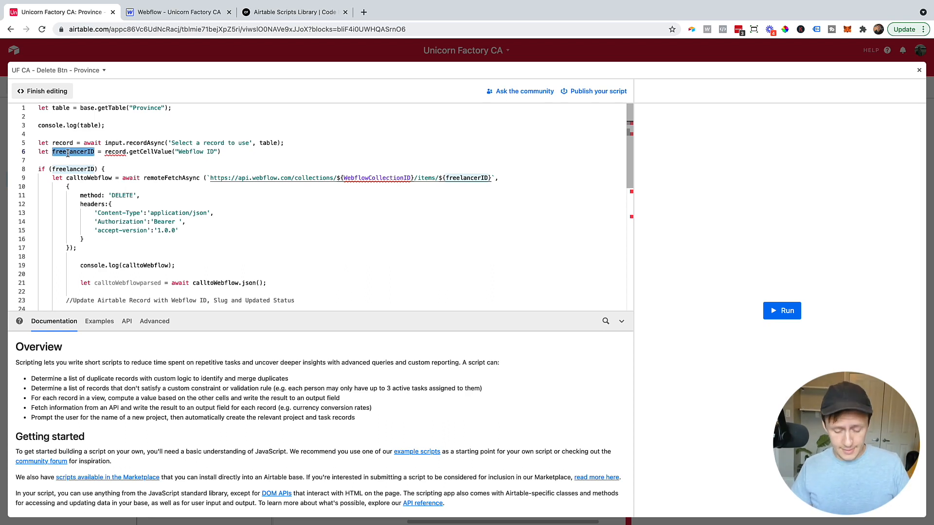
text(province)
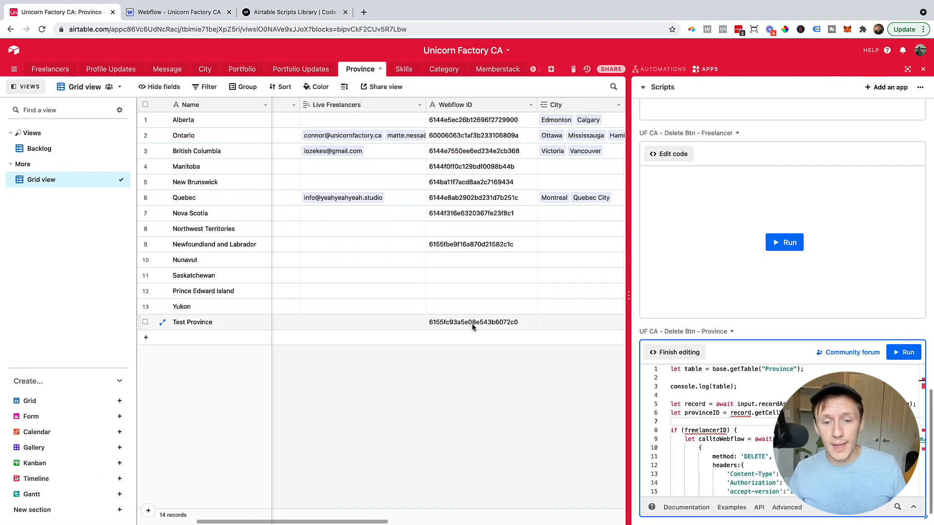
click(472, 322)
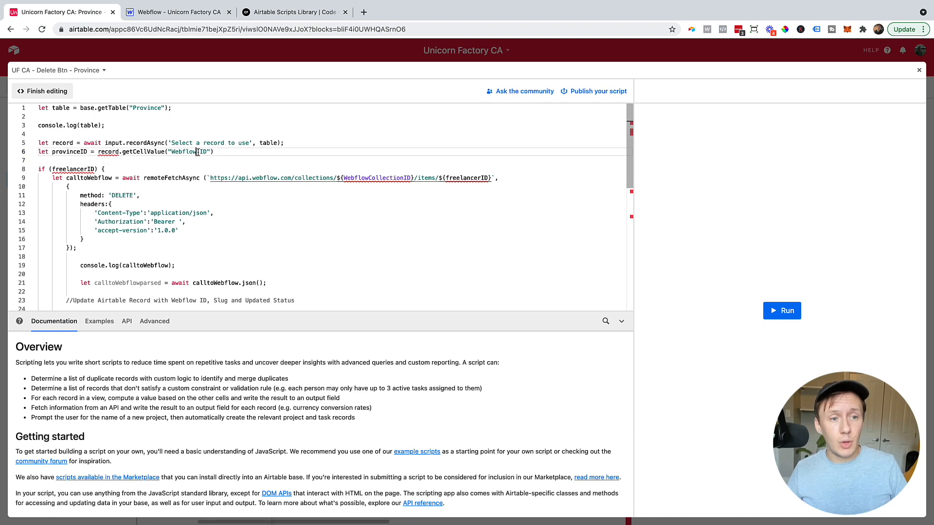
Re-enter the 'Webflow ID' field name in getCellValue via autocomplete.
double_click(188, 151)
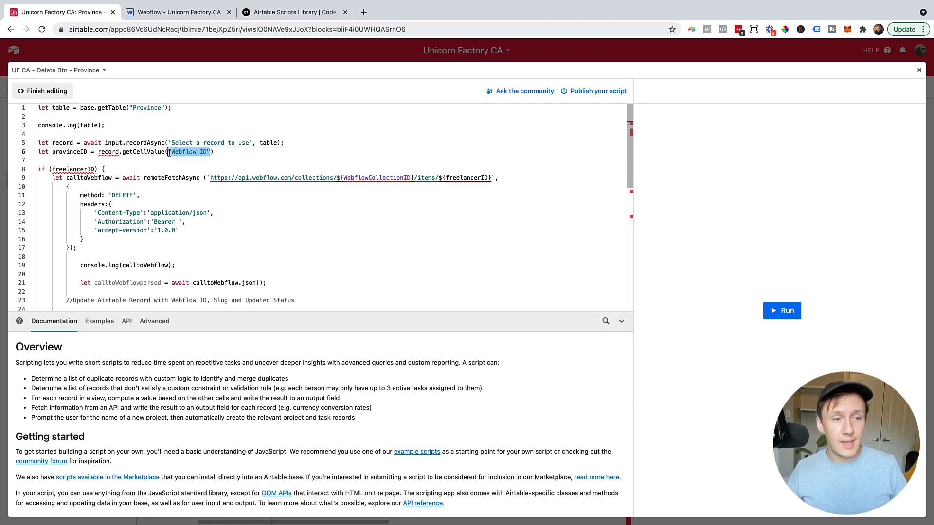
key(Delete)
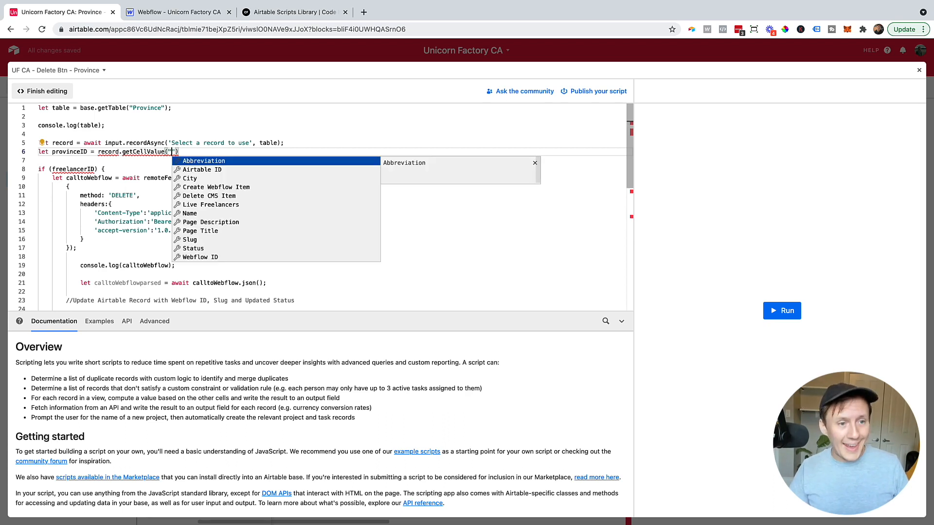
text(Webflow ID)
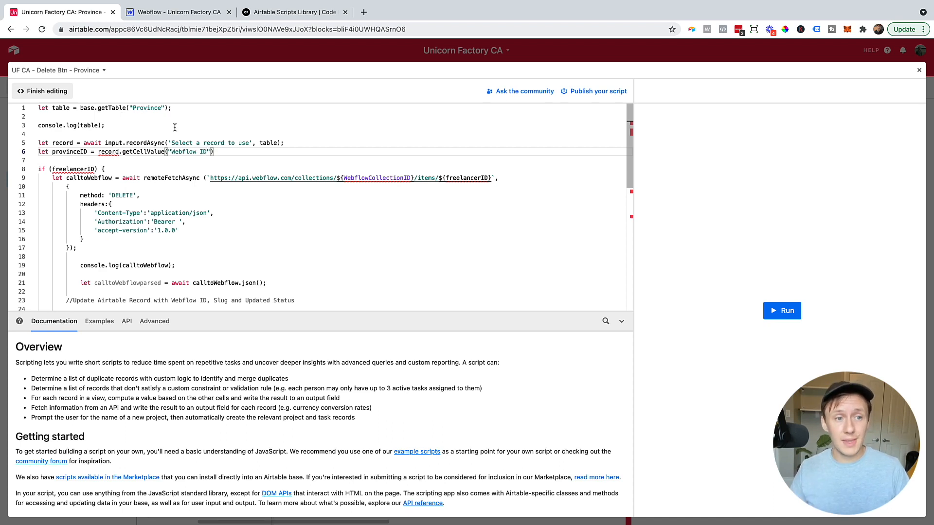
mouse_move(194, 151)
text(provi)
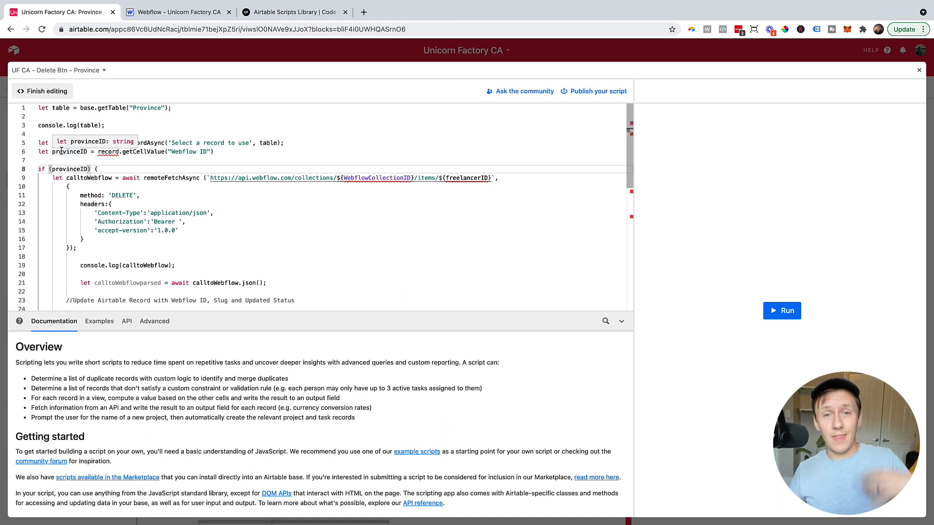
Replace freelancerID at the end of the Webflow delete URL with provinceID.
scroll(down, 3)
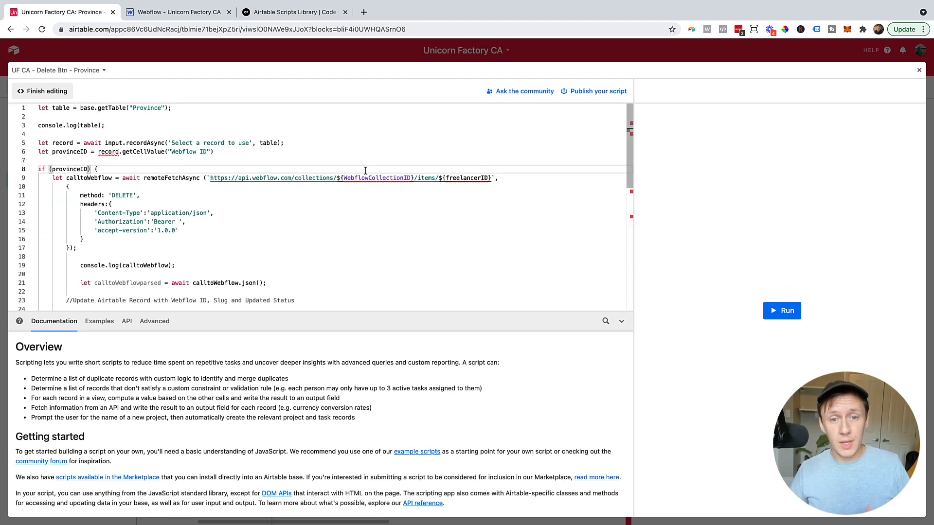
double_click(467, 177)
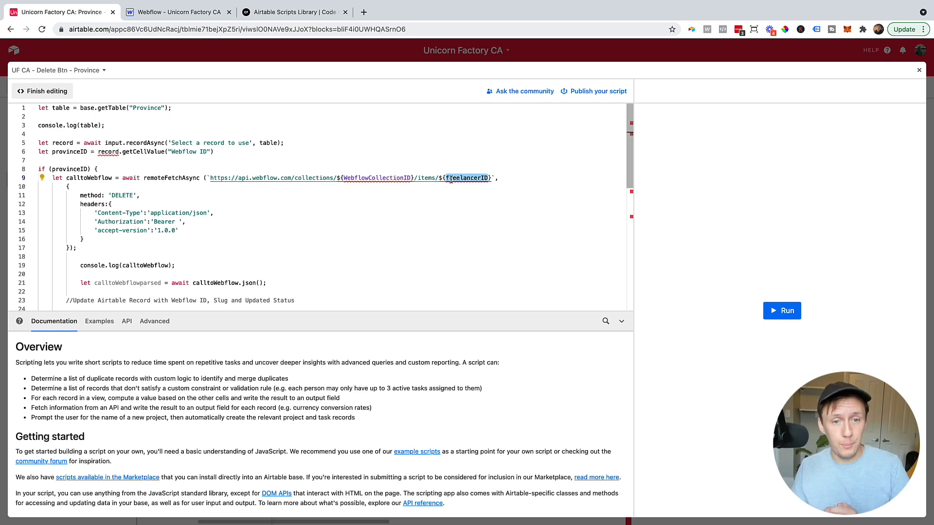
text(provi)
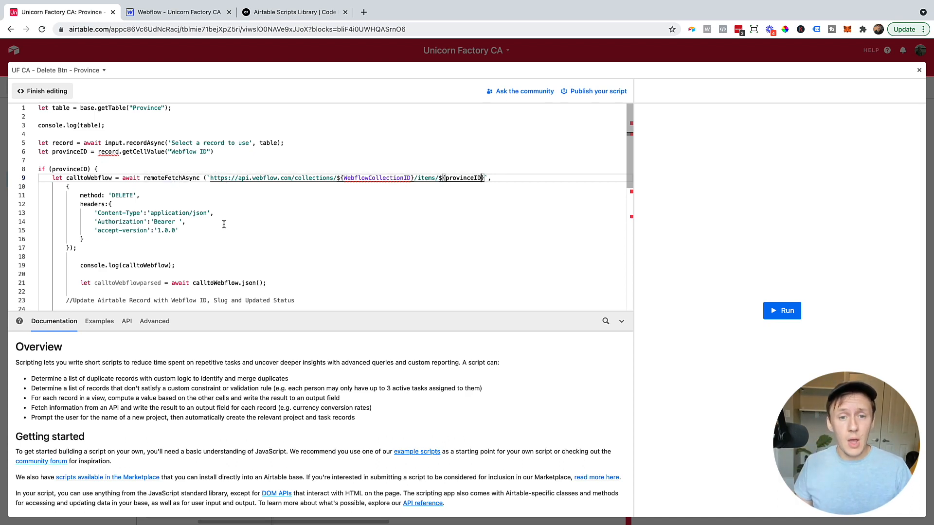
mouse_move(464, 177)
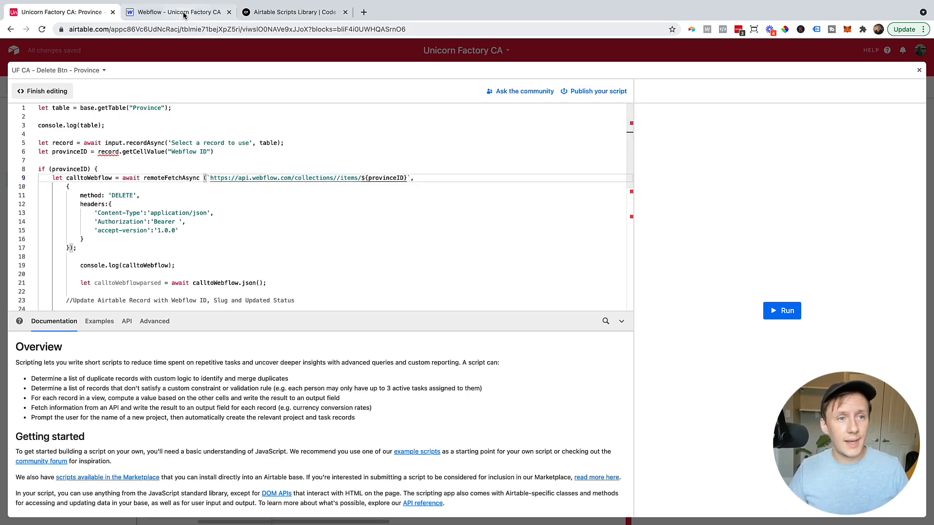
Copy the Provinces collection ID from Webflow's collection settings and return to Airtable.
click(177, 11)
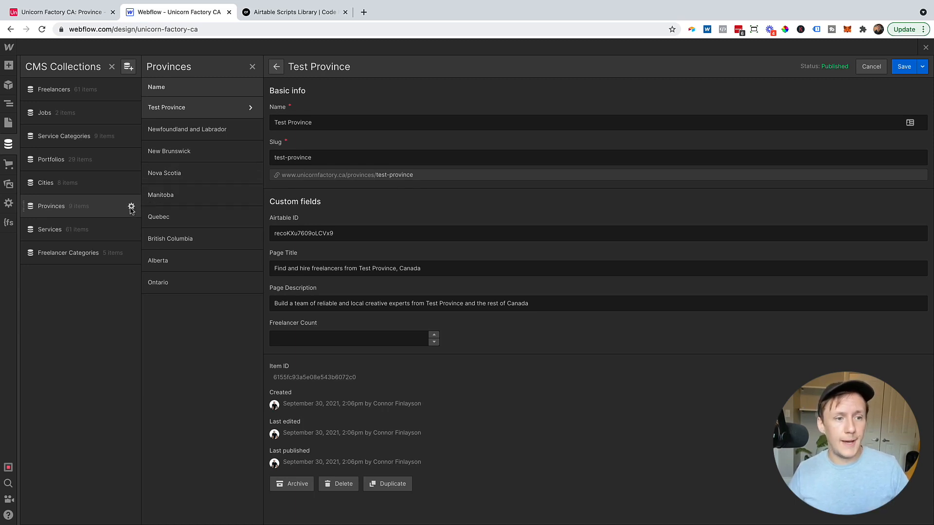
click(131, 206)
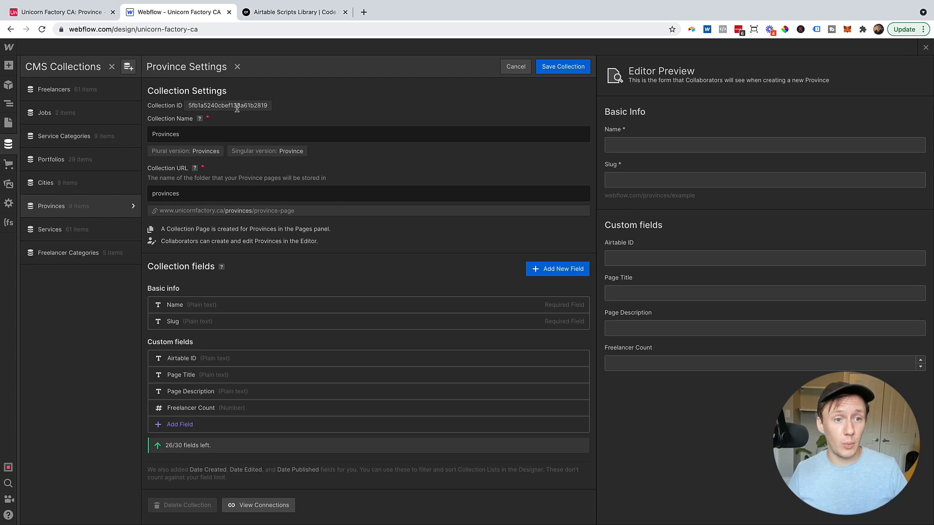
double_click(228, 106)
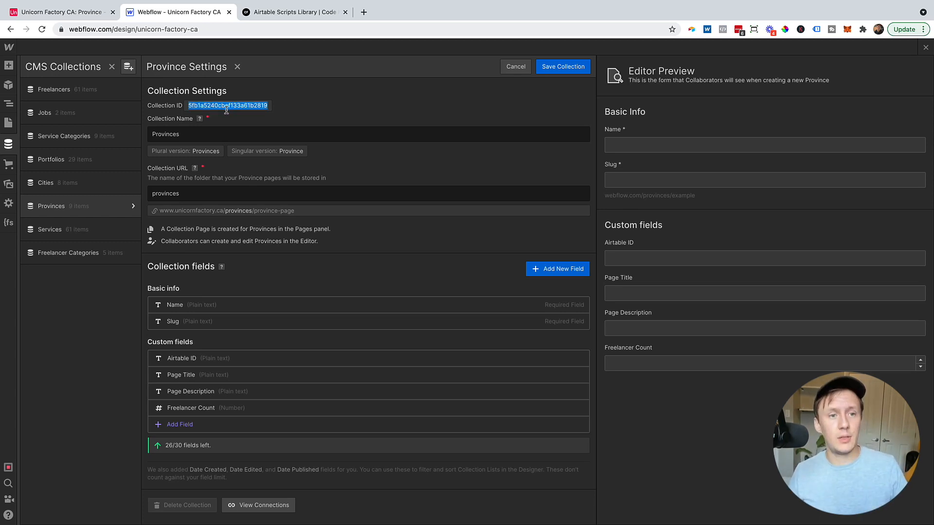
click(59, 11)
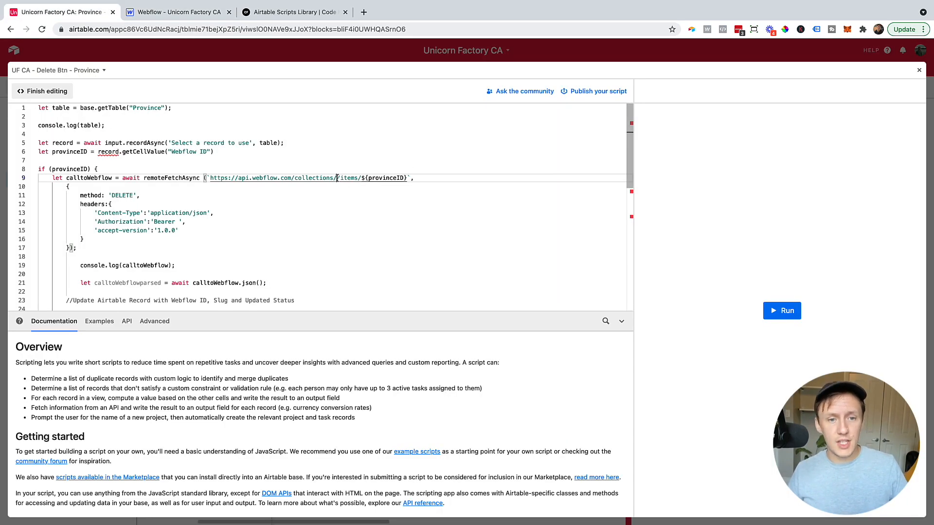
mouse_move(298, 178)
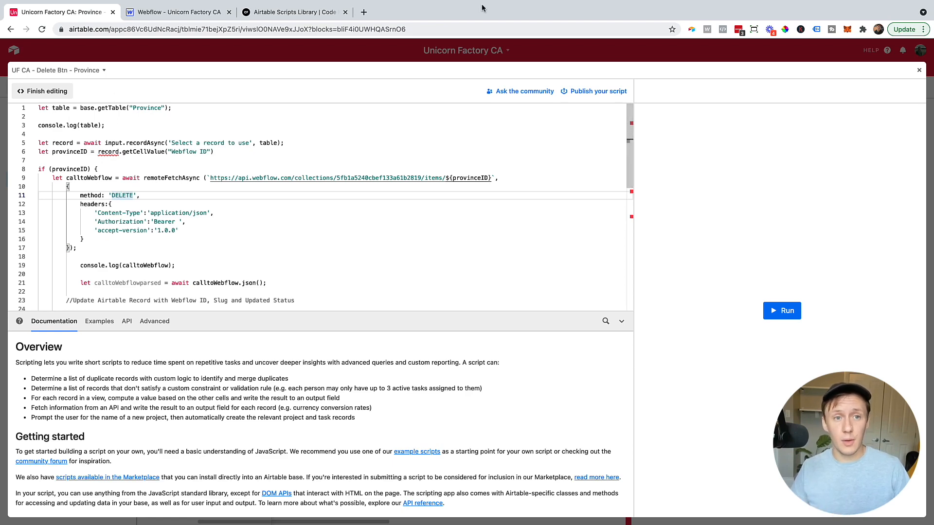
Open the Webflow CMS API reference in a new tab.
click(480, 11)
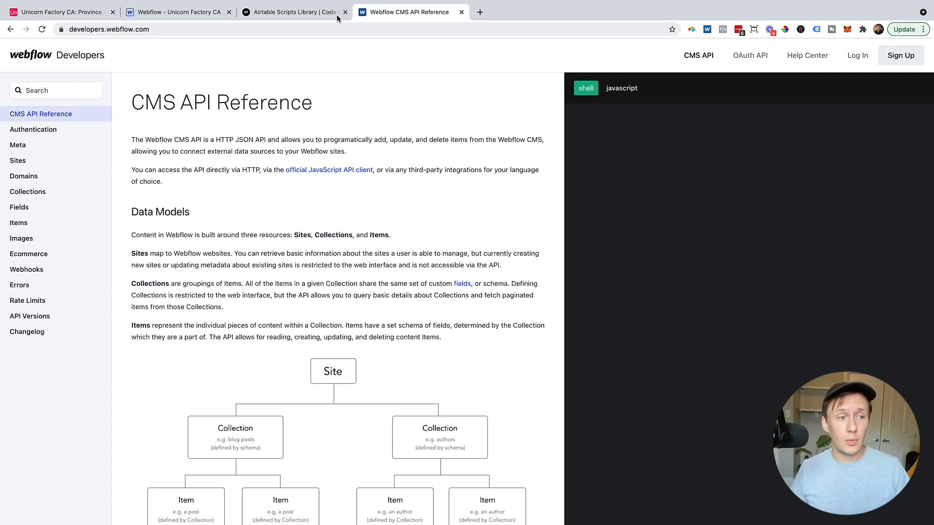
mouse_move(39, 70)
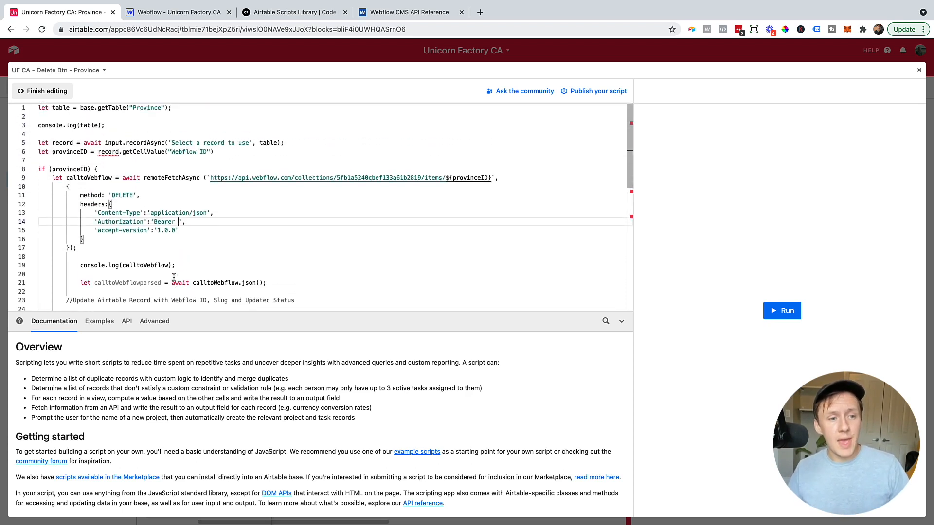
Scroll through the Province delete script's record-update code in the dashboard.
scroll(down, 3)
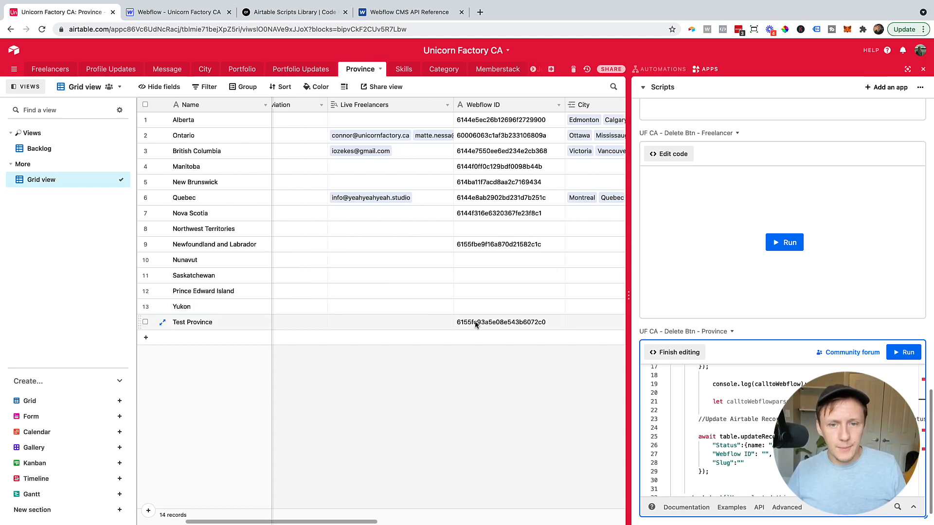
Inspect Test Province's new Webflow ID and slug test-province-copy across the grid.
click(508, 322)
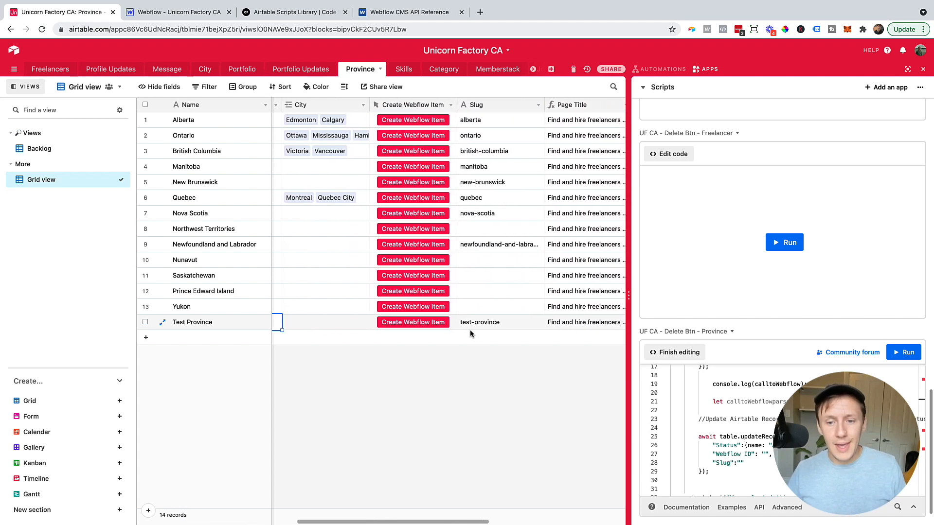
scroll(right, 3)
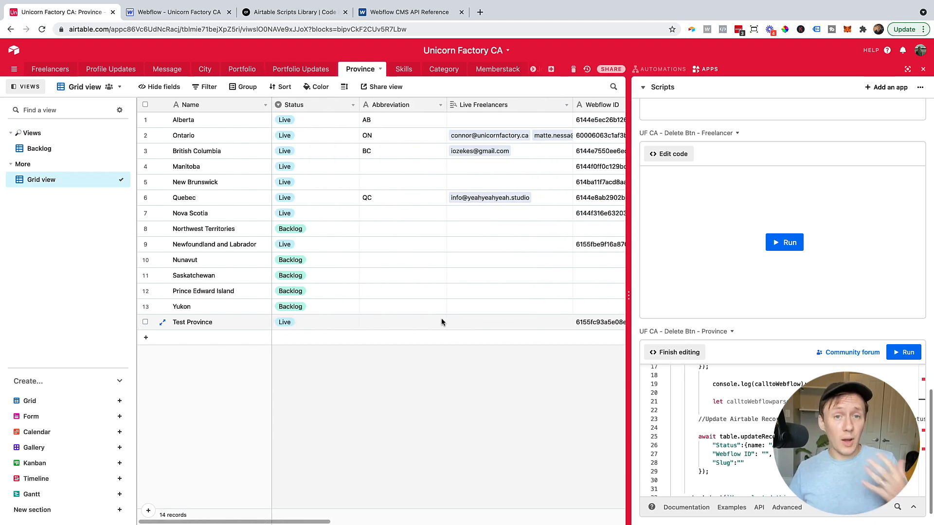
scroll(right, 3)
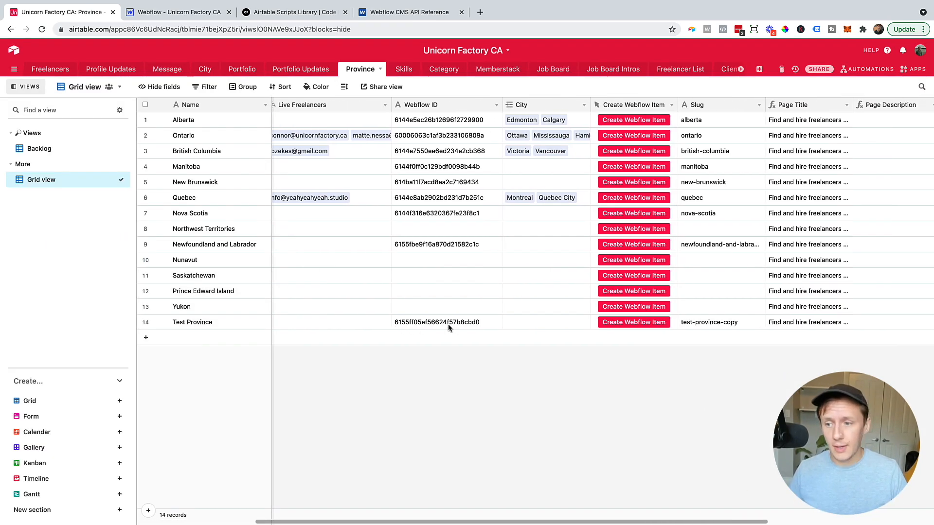
Run the DELETE button script on Test Province, then check Webflow.
scroll(right, 3)
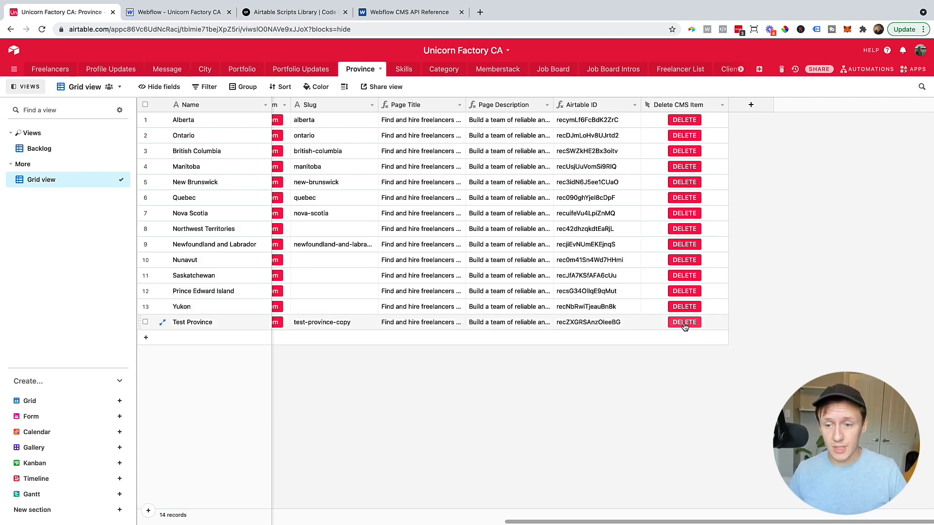
click(917, 69)
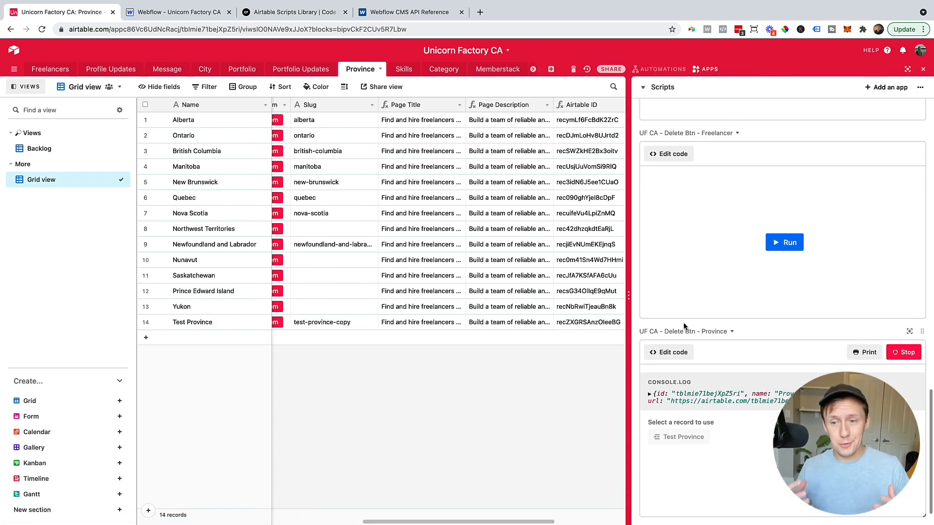
click(904, 353)
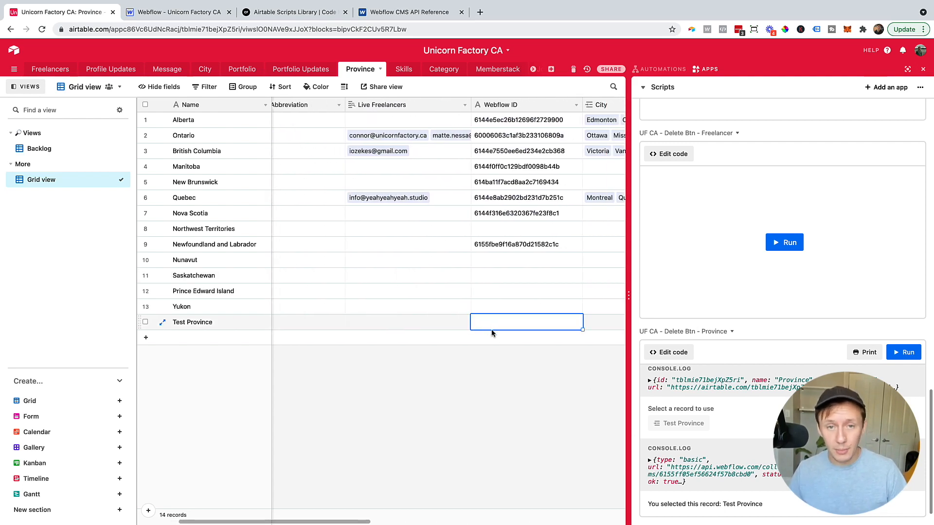
click(177, 11)
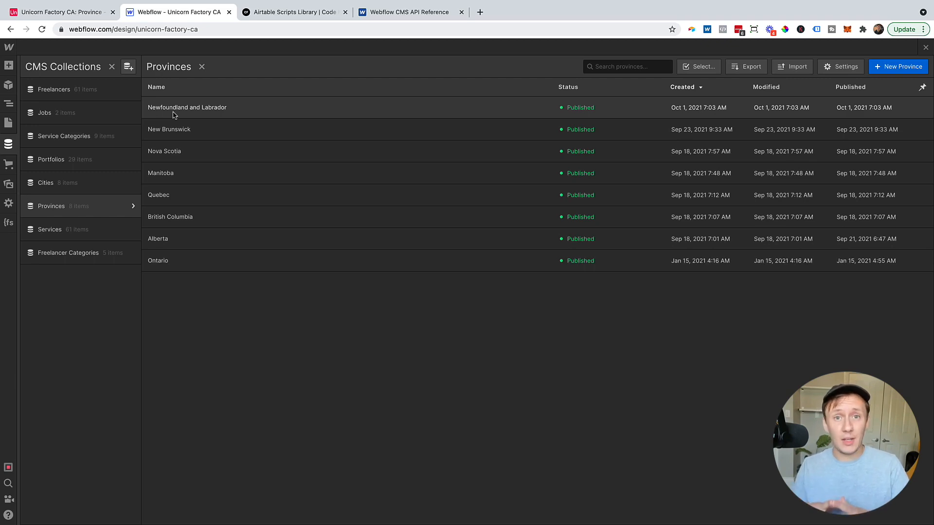
Return to the Airtable delete script to view Webflow's 200 OK response.
click(60, 12)
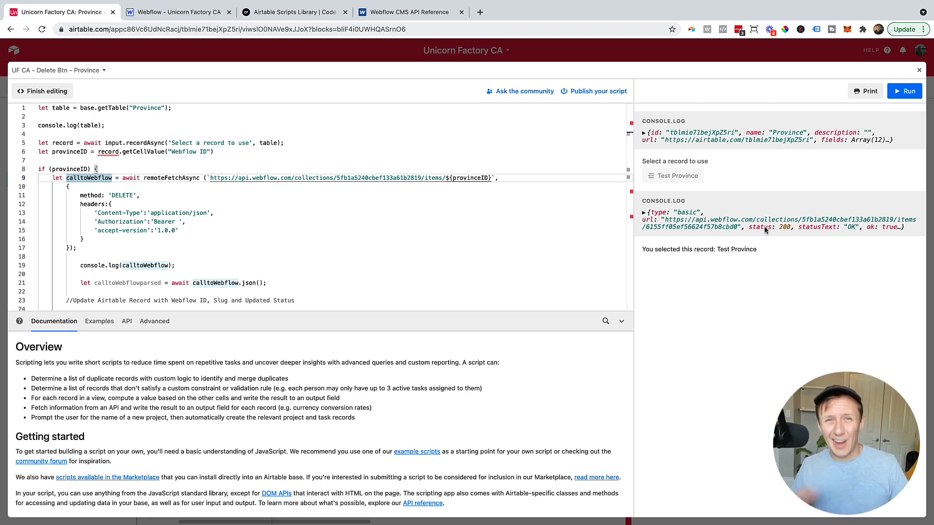
mouse_move(828, 222)
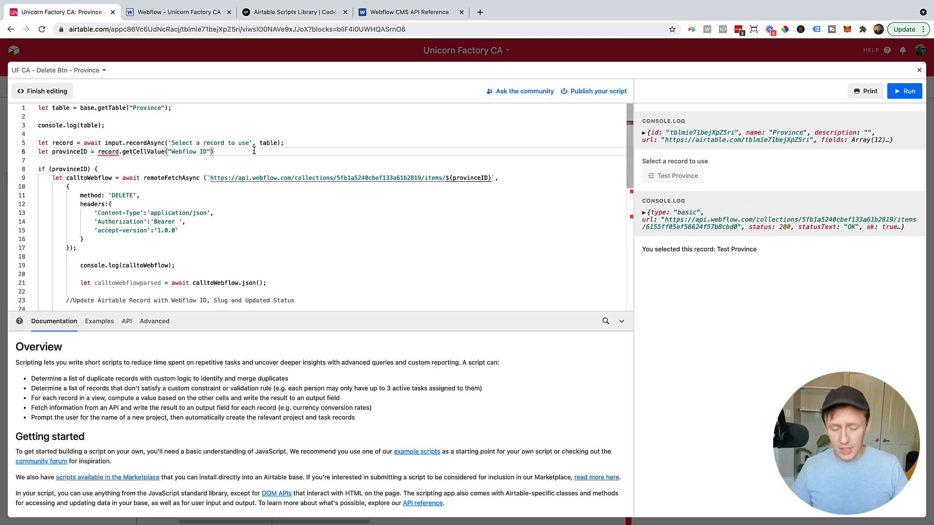
Add console.log(provinceID) on line 8 below the getCellValue line.
text(console.log()
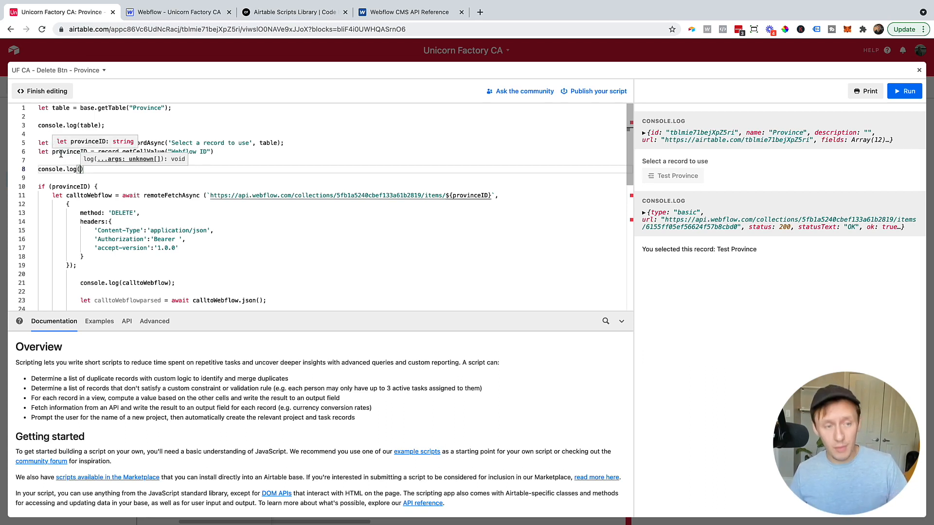
text(provinceID)
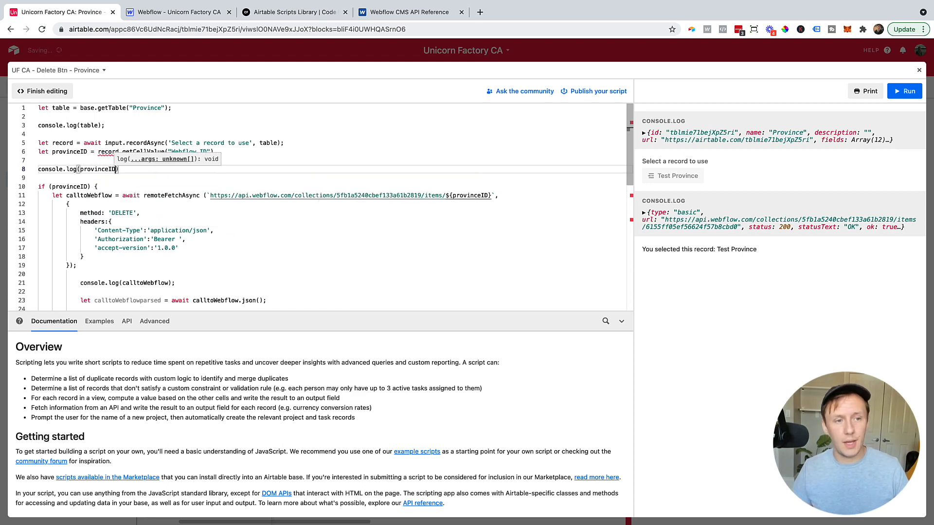